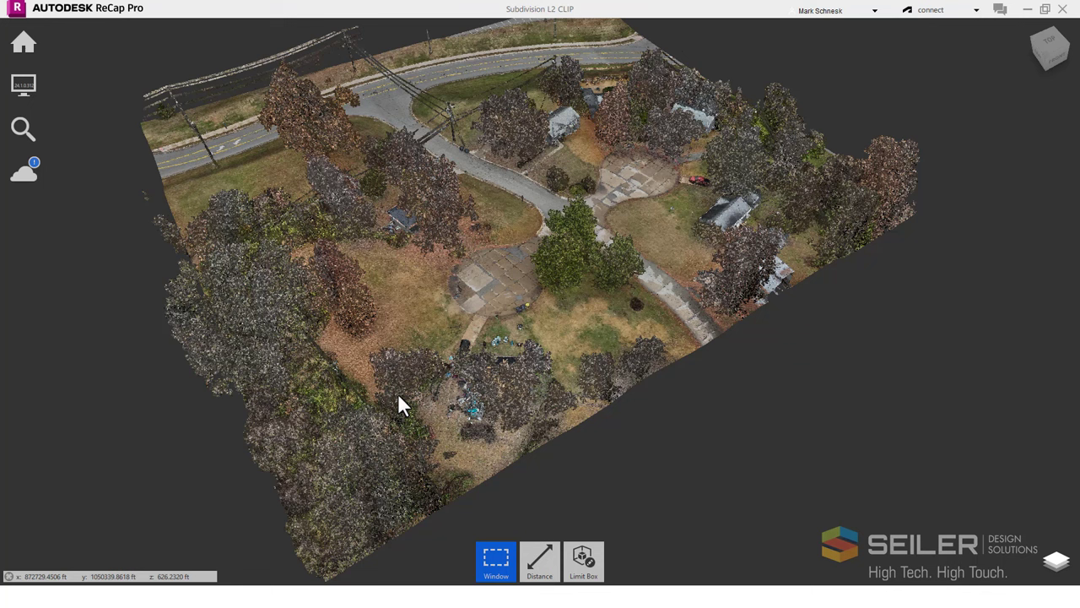
mouse_move(397, 401)
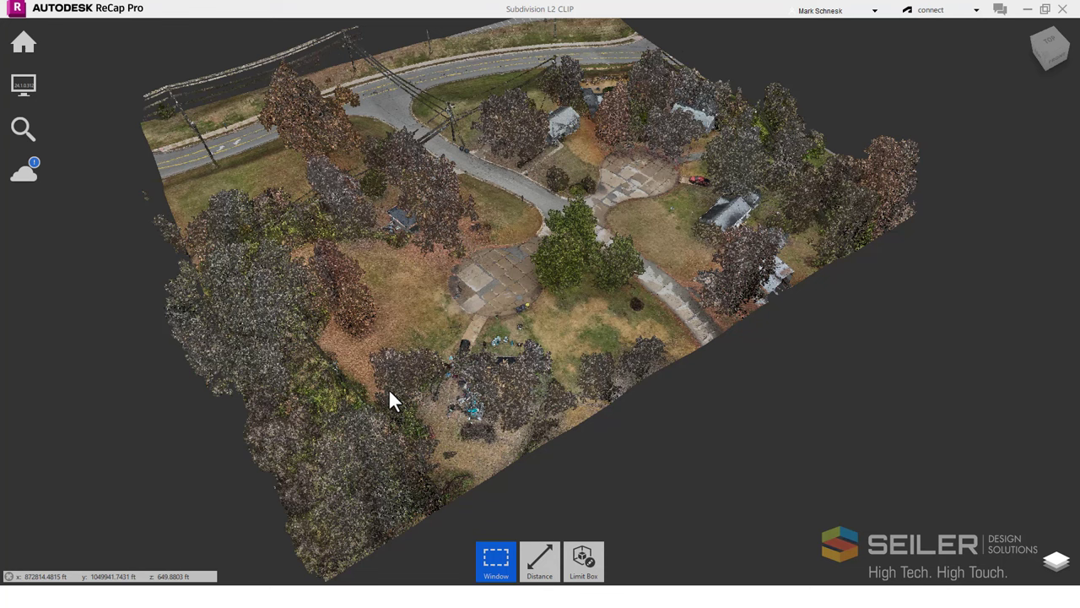
mouse_move(386, 389)
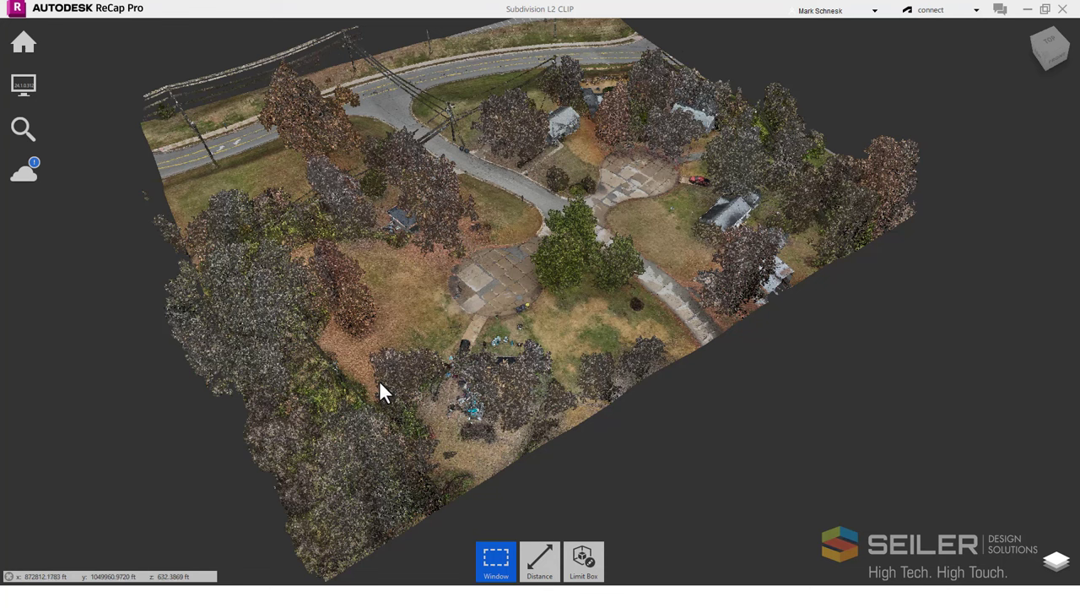
Step: In Display Settings, set Color Mode to Classification and enable Single-Side Lighting
click(22, 84)
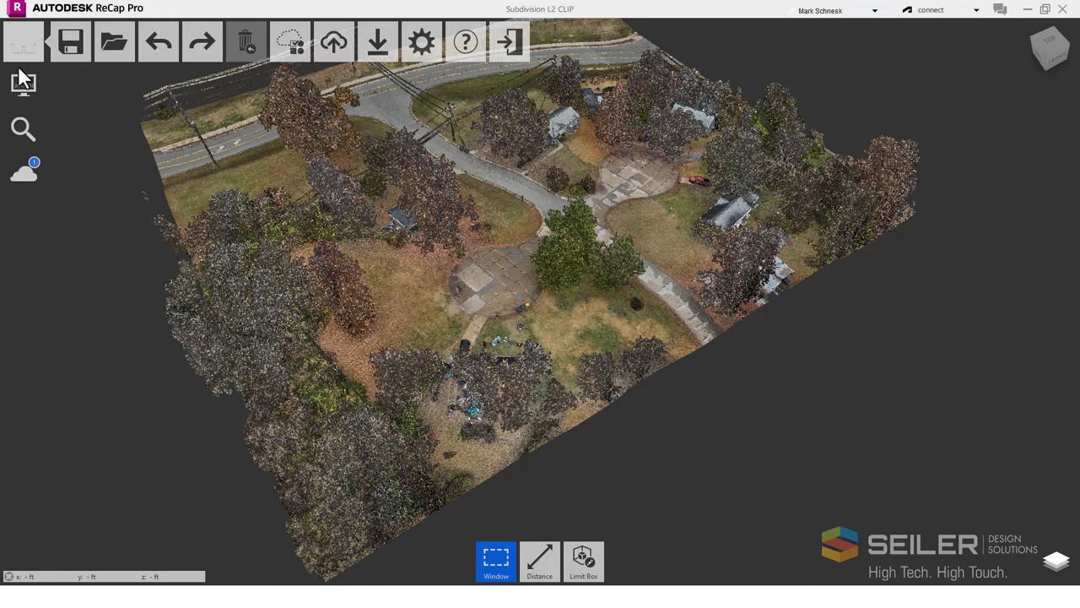
click(70, 352)
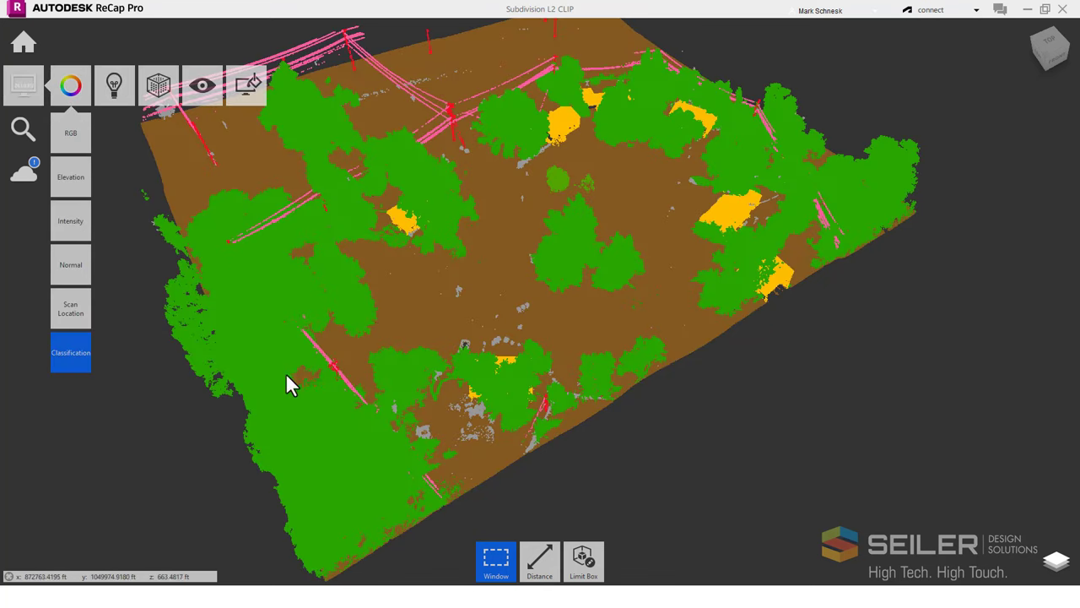
click(114, 84)
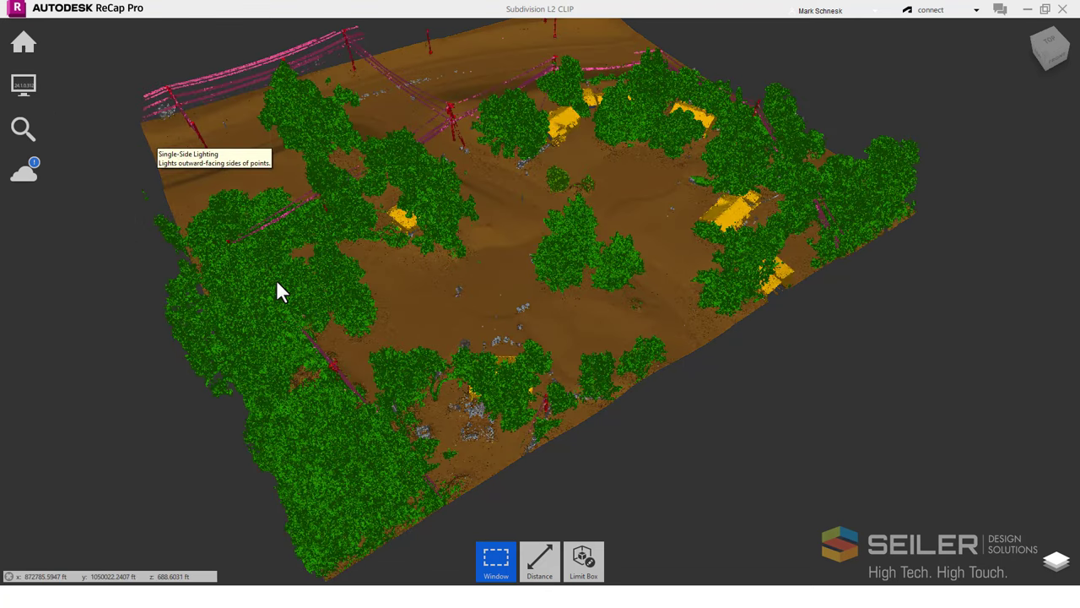
mouse_move(161, 336)
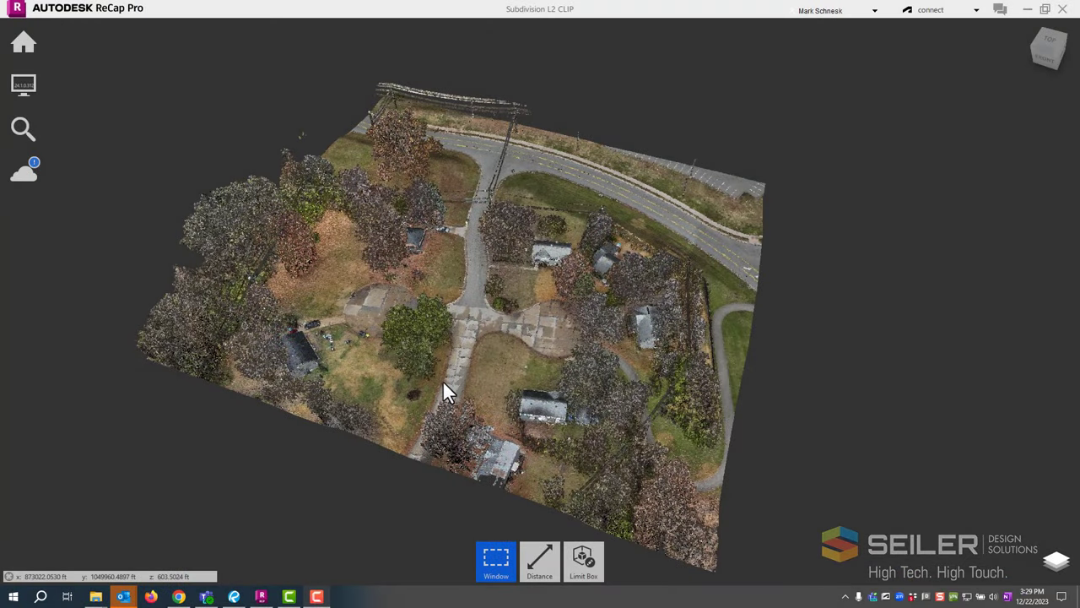
mouse_move(414, 375)
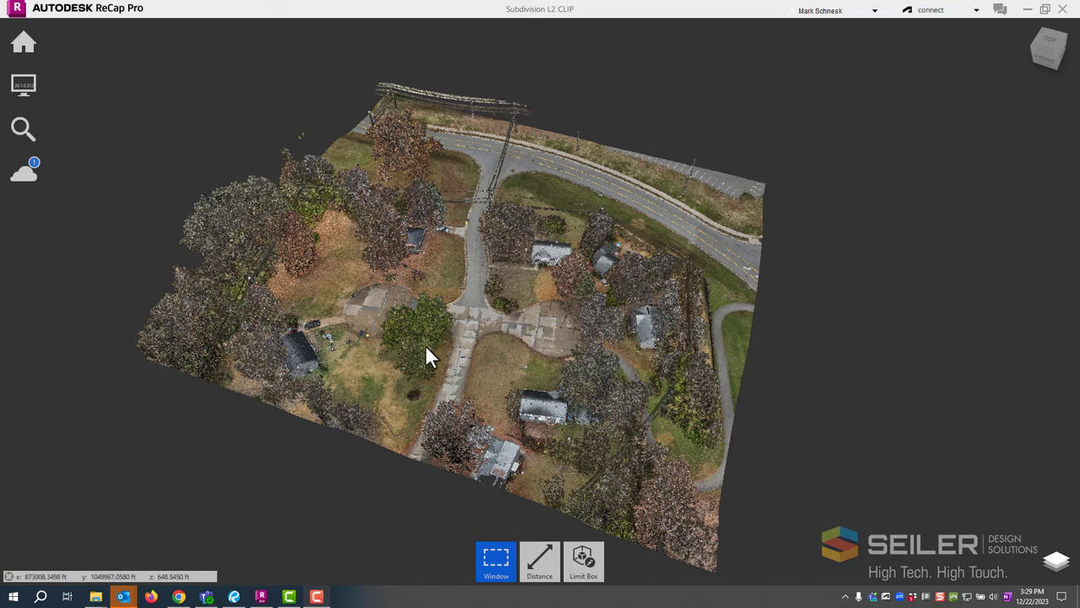
mouse_move(398, 355)
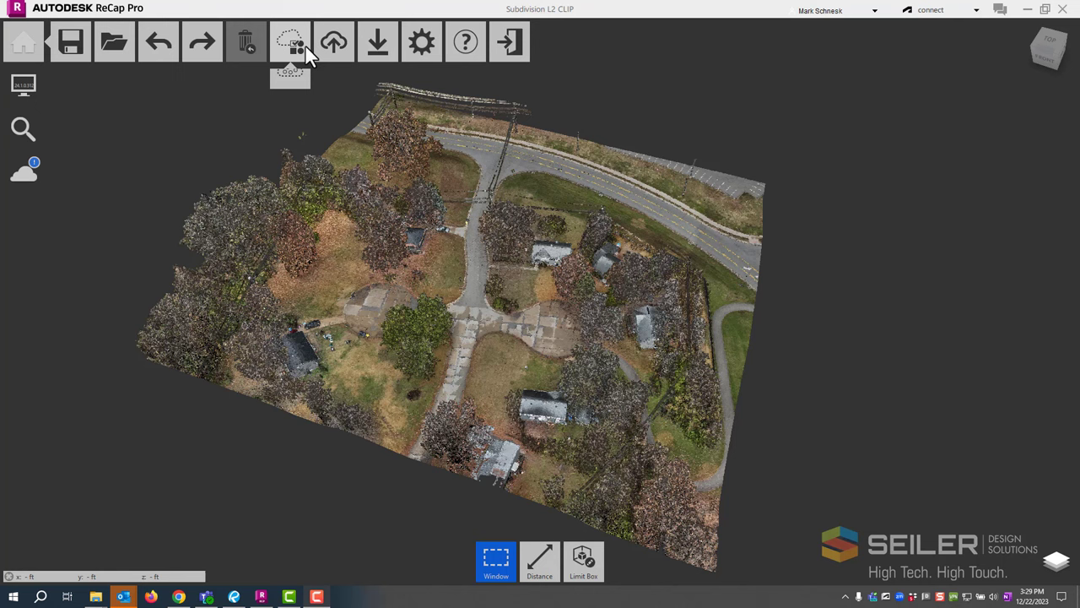
Step: Run Automatic Ground Classification with Custom settings: 3.2808 ft details, 65.6167 ft window
click(290, 42)
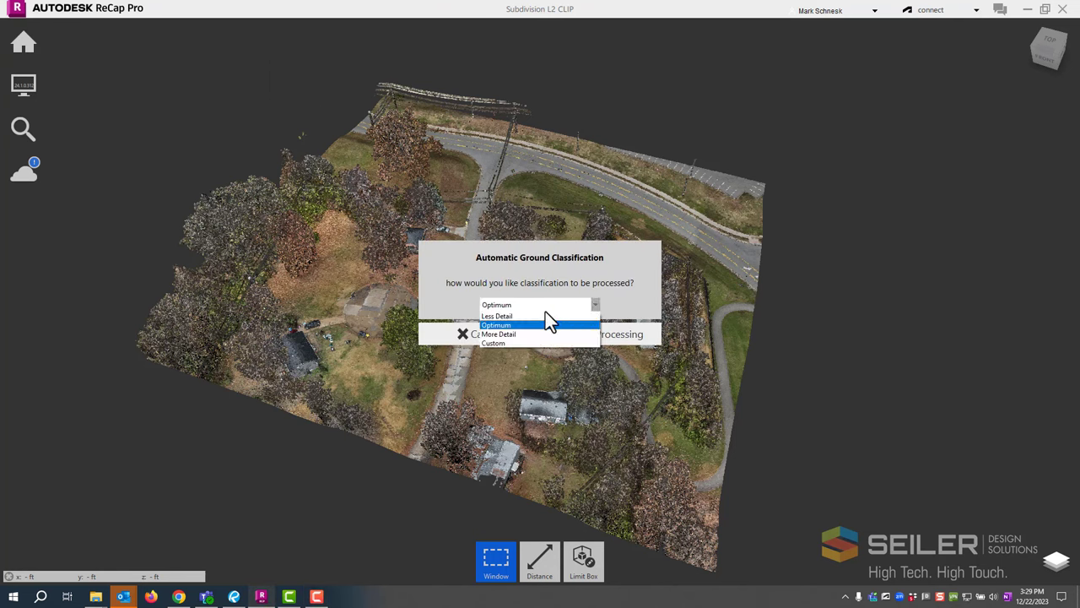
mouse_move(540, 315)
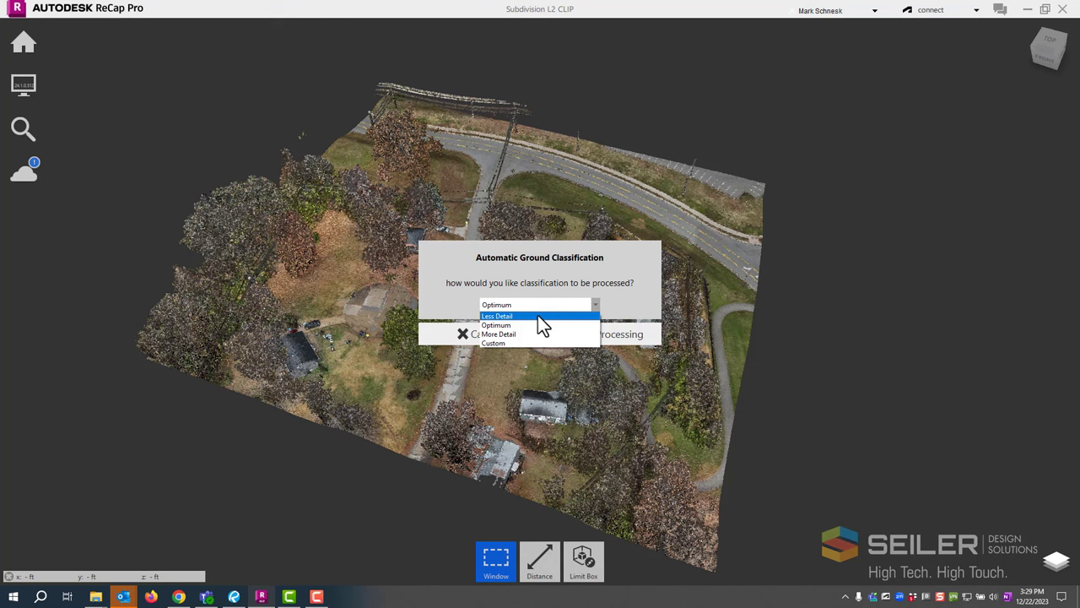
mouse_move(532, 334)
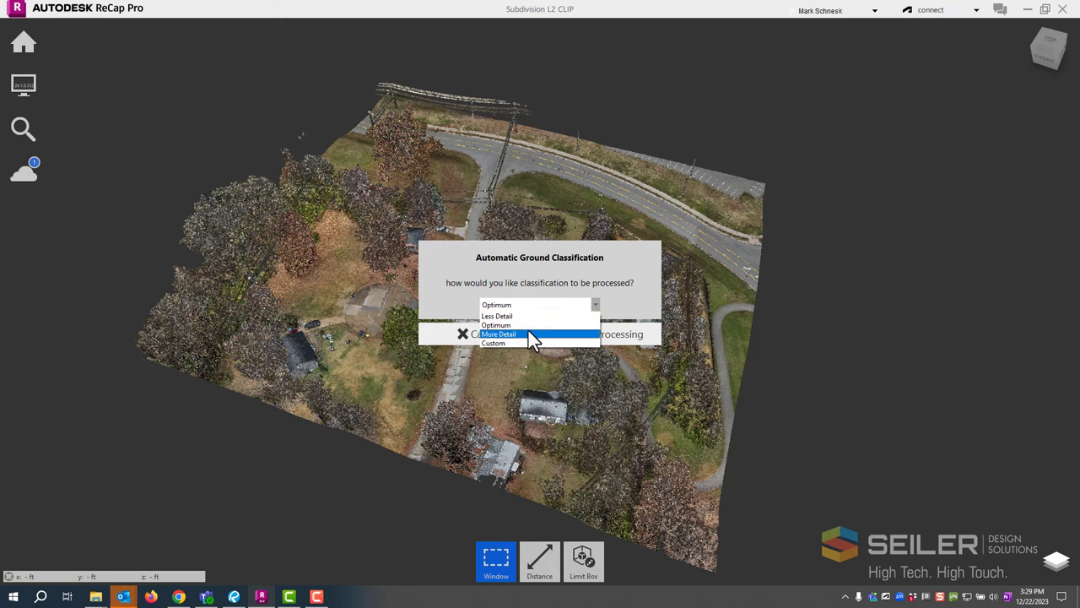
mouse_move(524, 343)
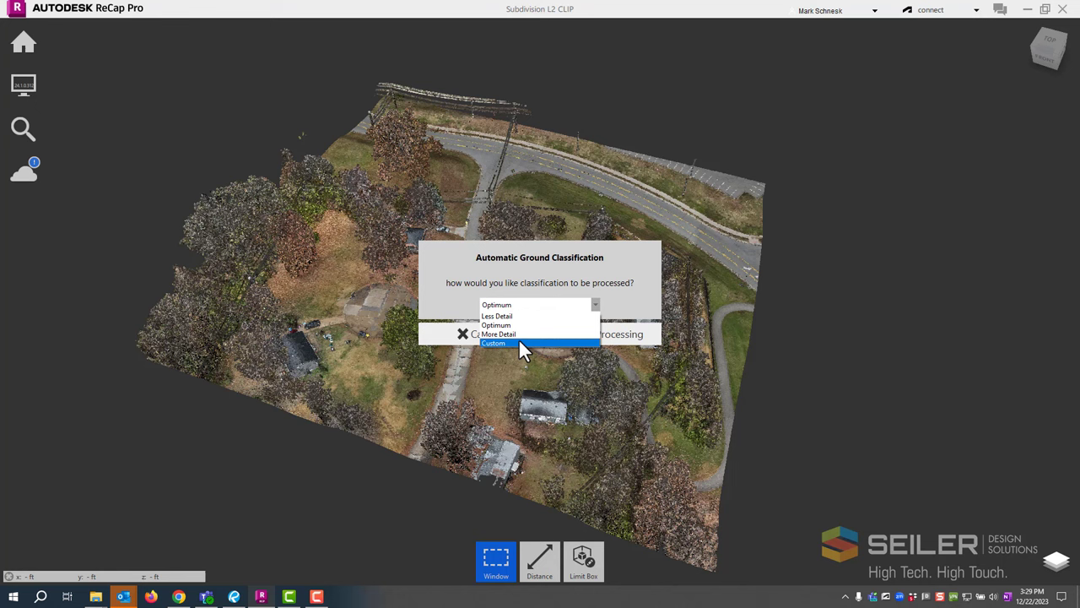
click(494, 342)
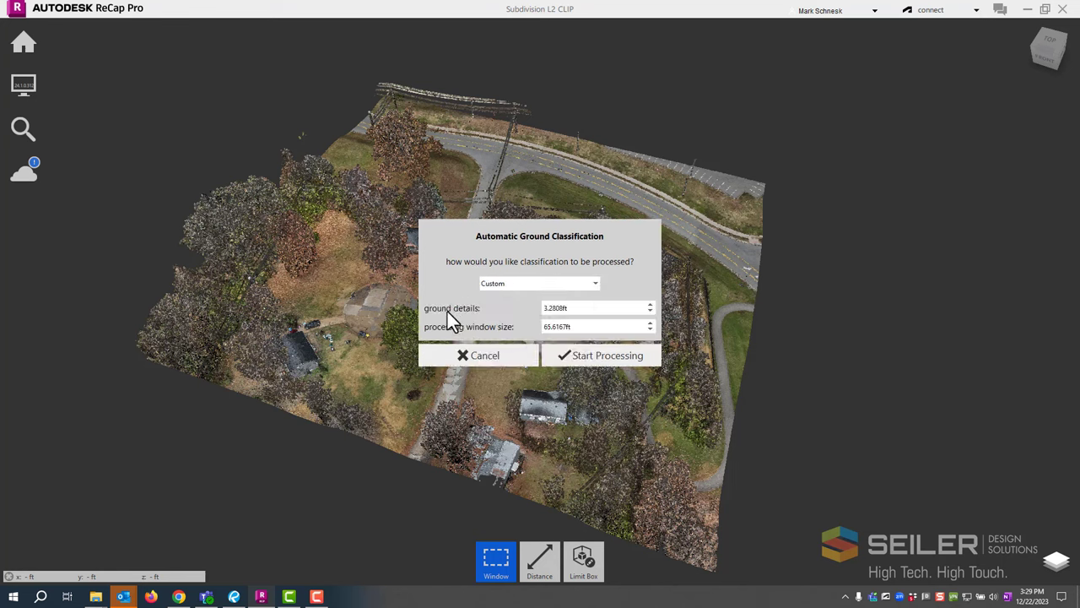
mouse_move(520, 338)
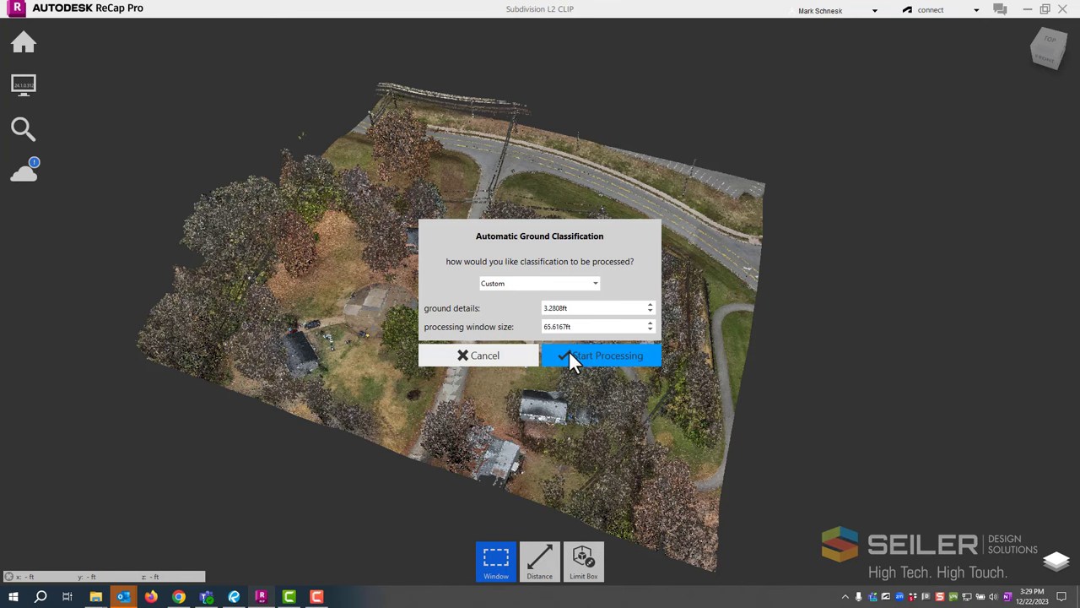
click(601, 356)
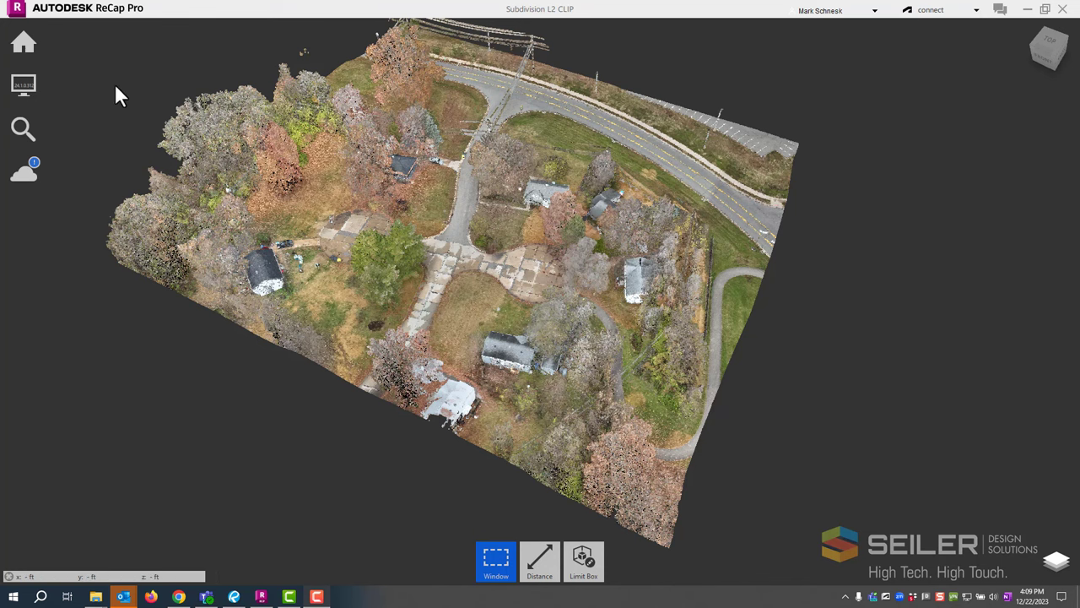
Step: Recolour the newly classified cloud by Classification in Display Settings and turn lighting on
click(23, 84)
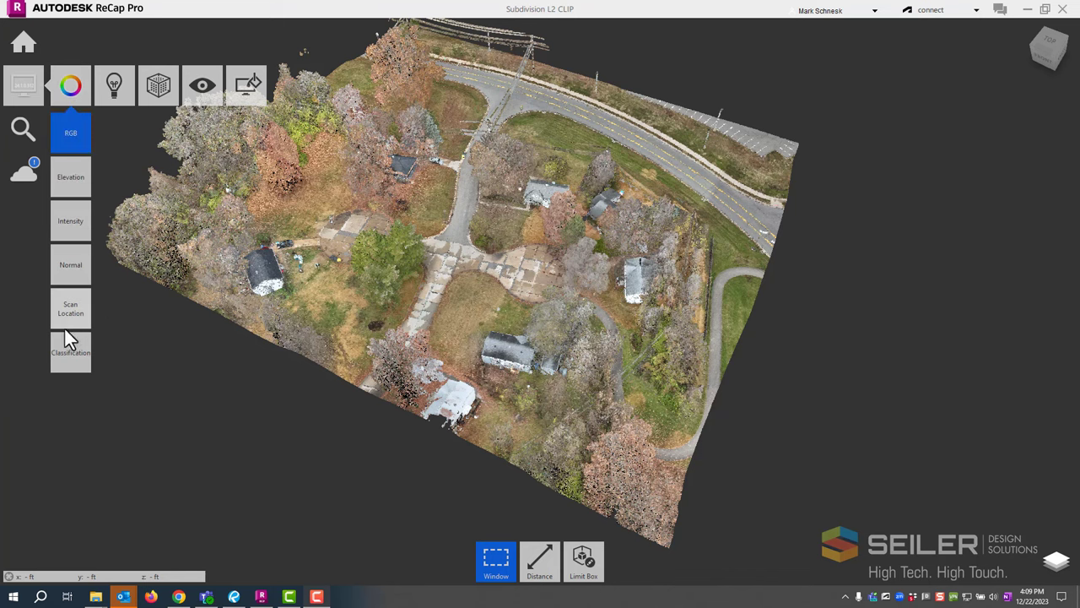
click(114, 85)
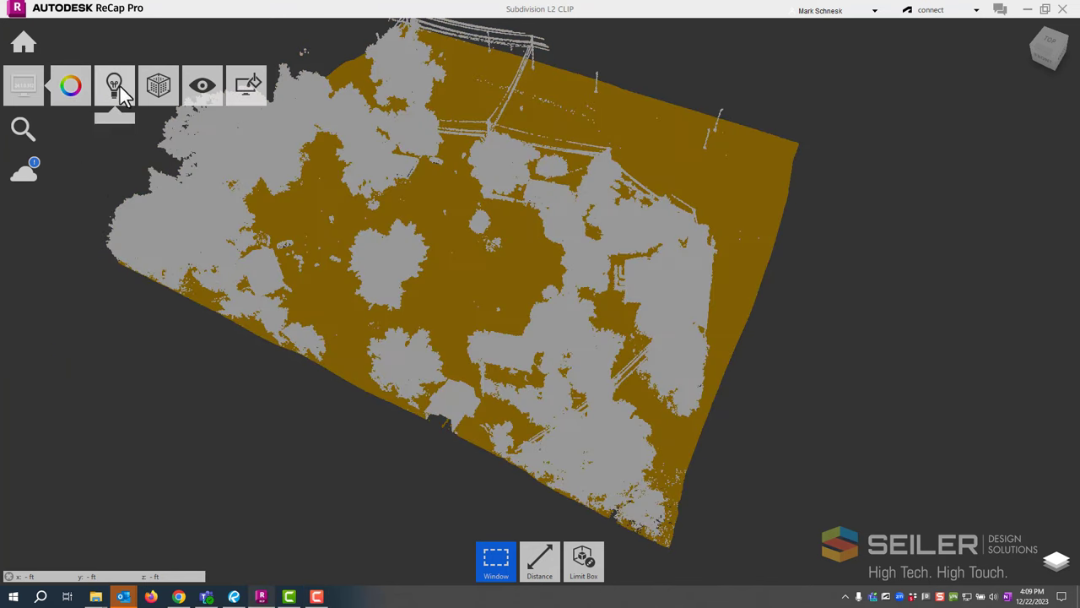
click(114, 84)
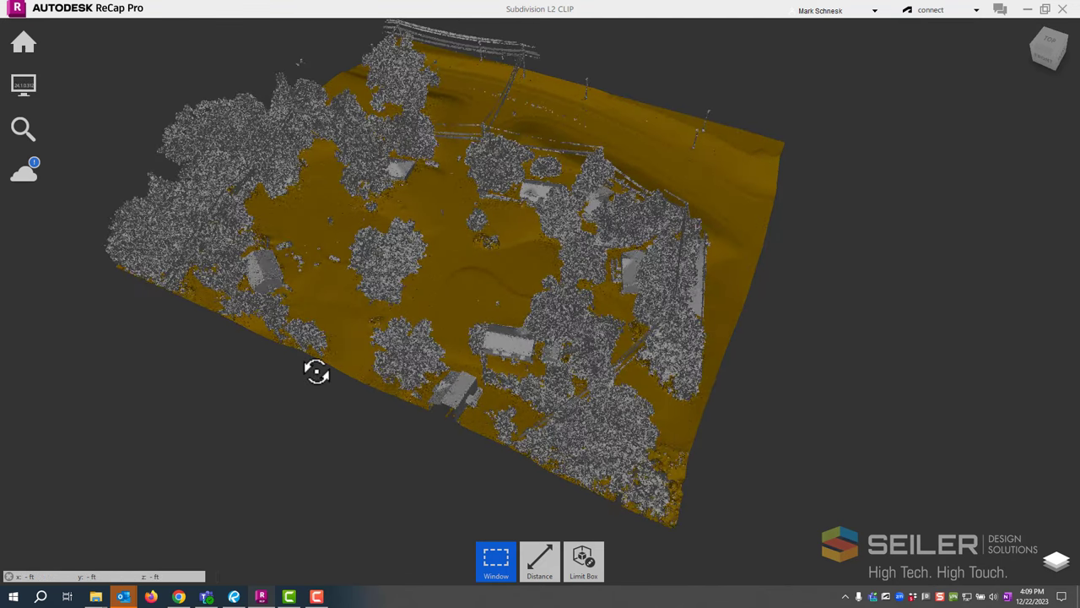
mouse_move(1004, 460)
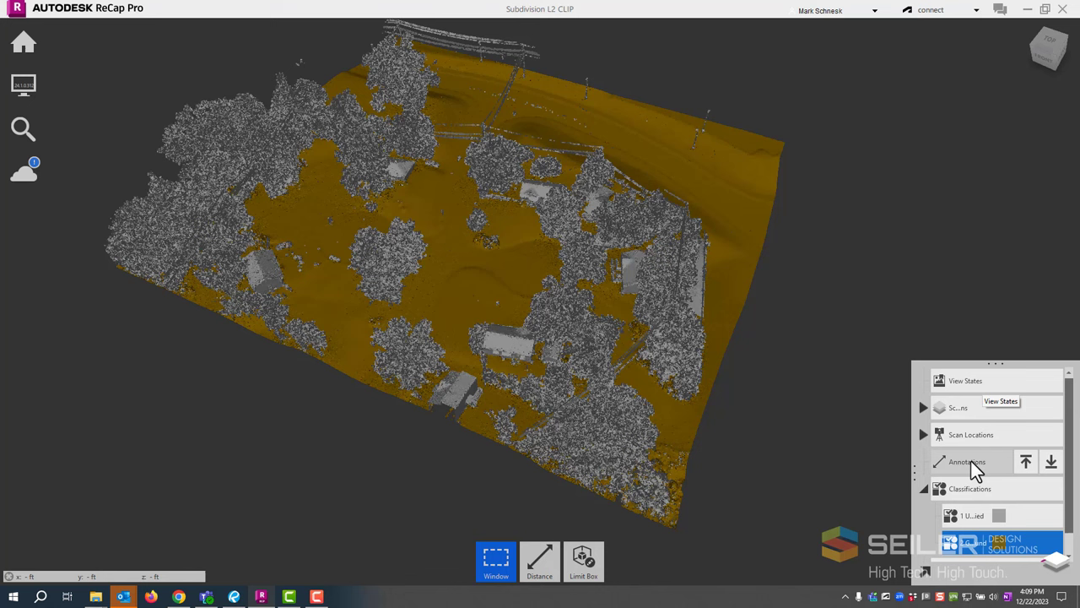
mouse_move(1004, 498)
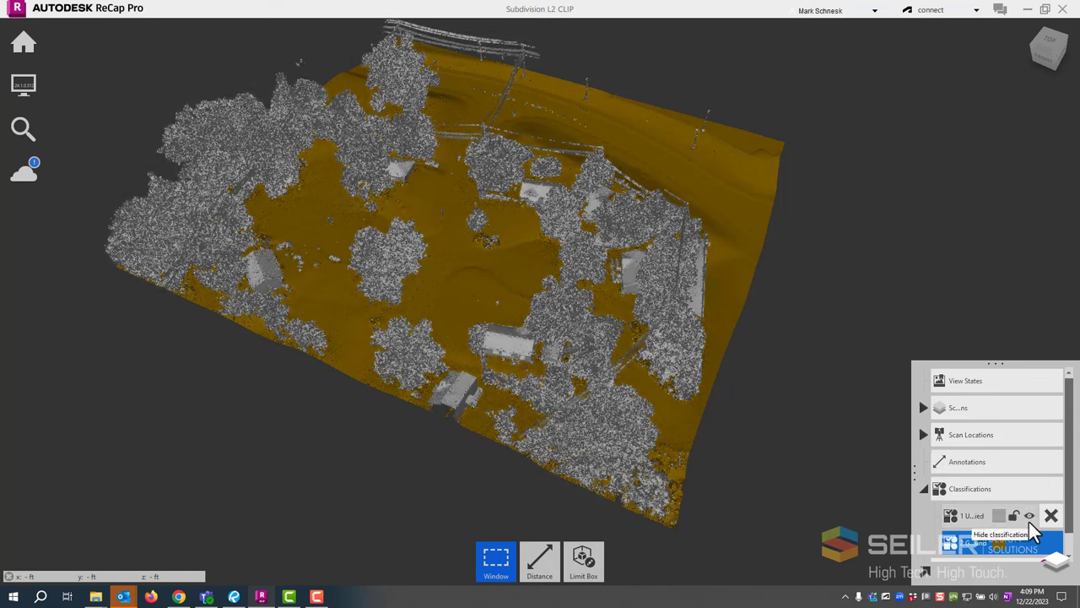
click(1029, 515)
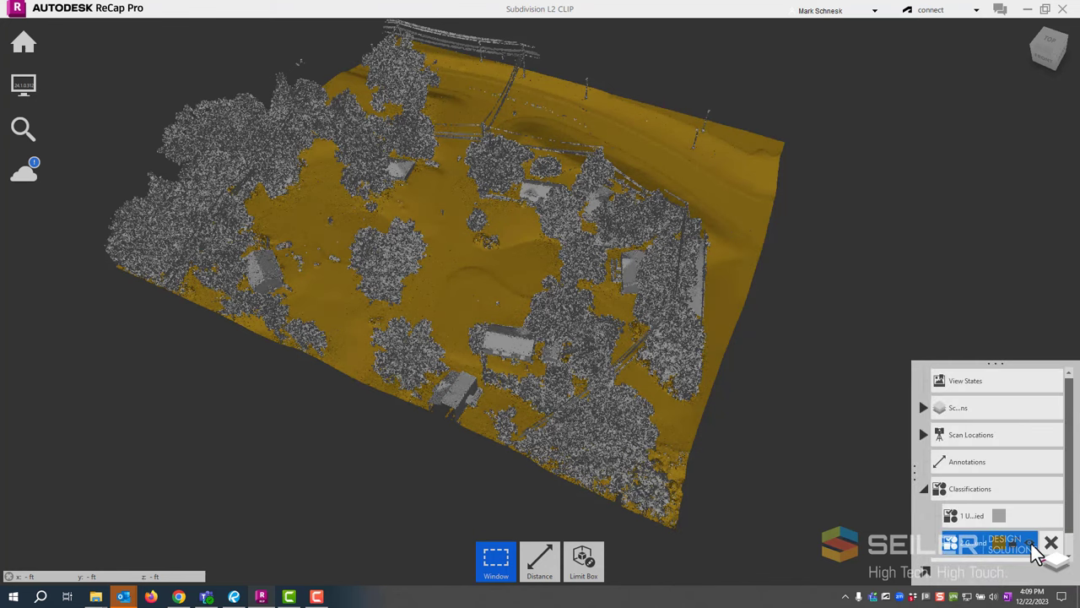
mouse_move(1004, 549)
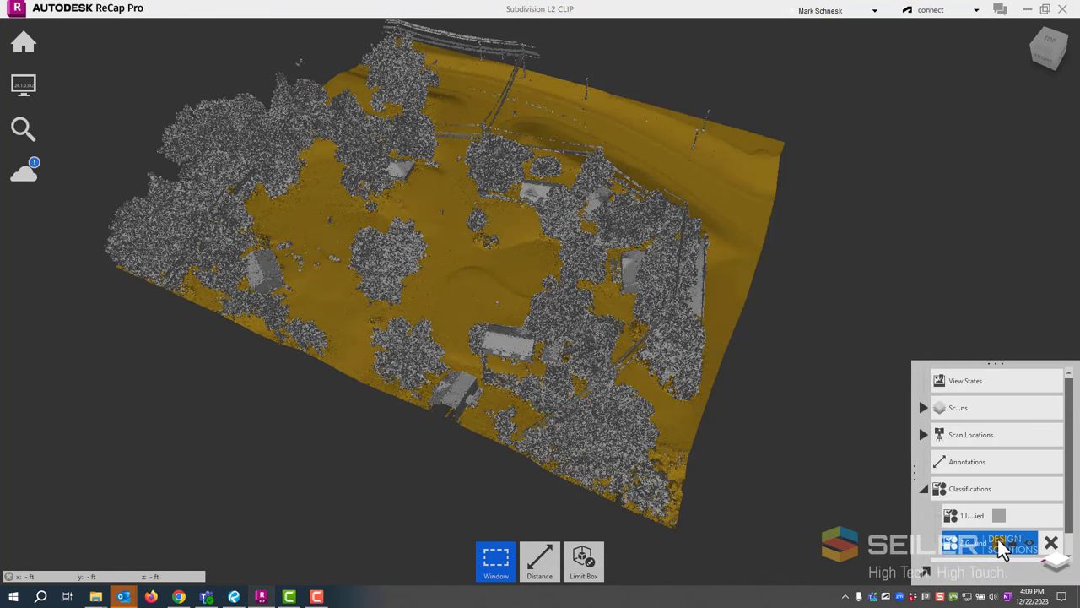
click(1000, 543)
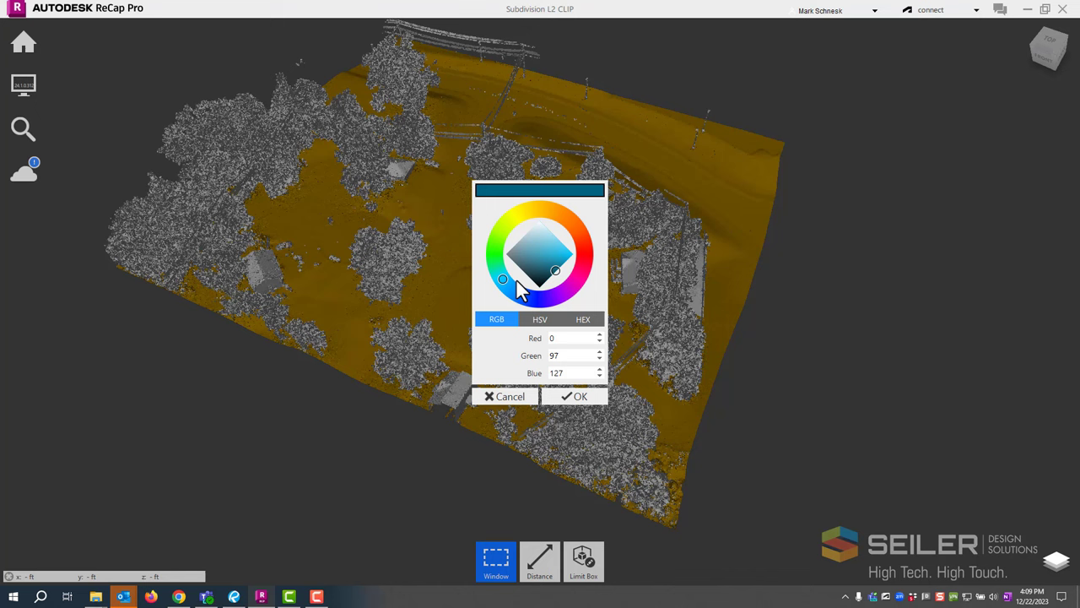
click(580, 396)
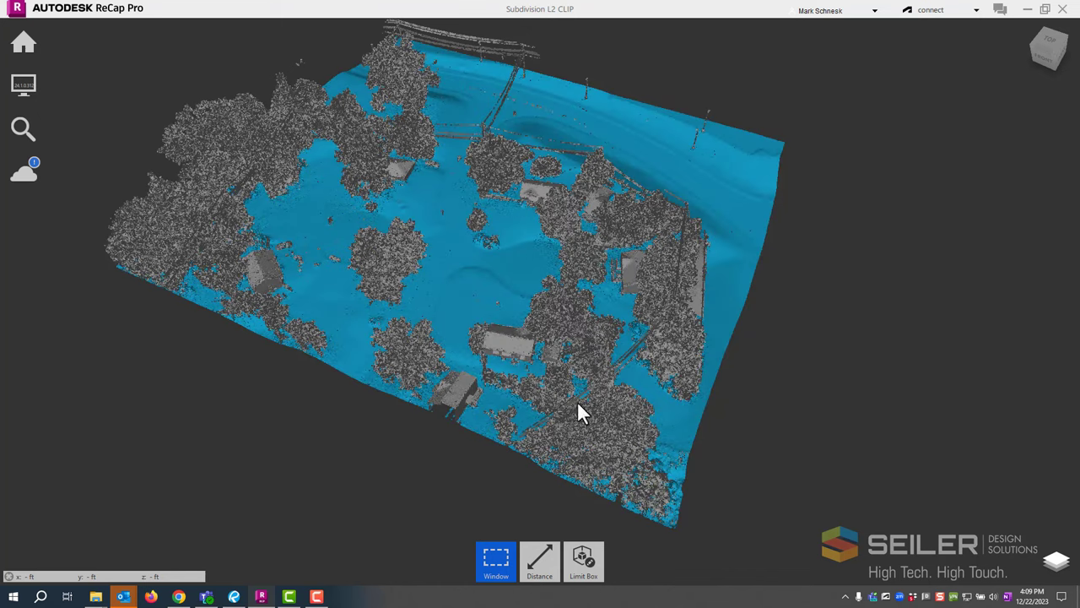
mouse_move(924, 513)
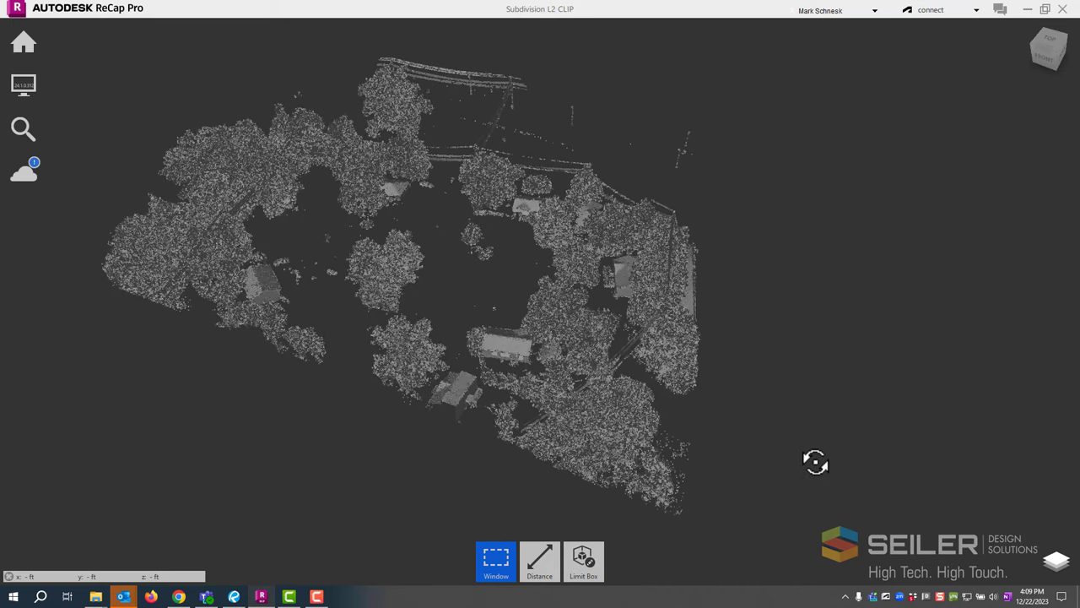
mouse_move(757, 397)
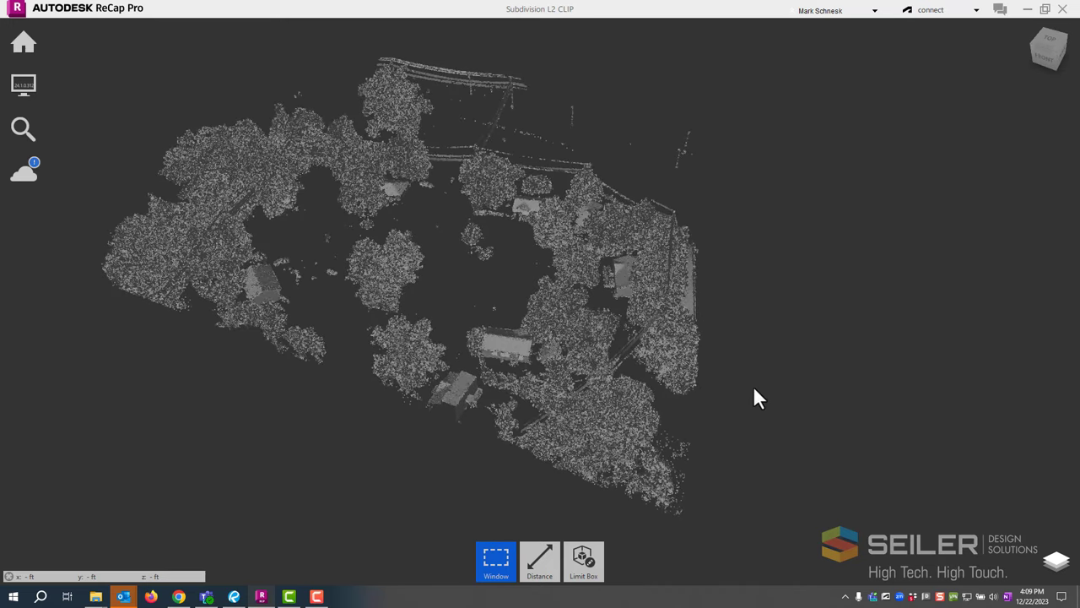
mouse_move(520, 527)
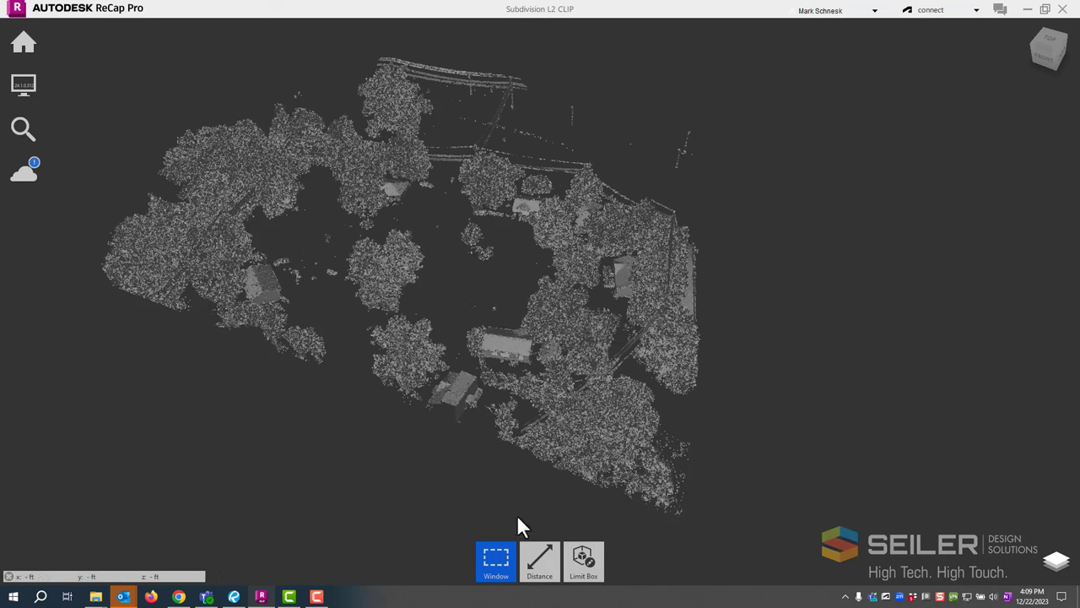
Step: Zoom in on a house among the trees and show the Limit Box flyout options
click(496, 561)
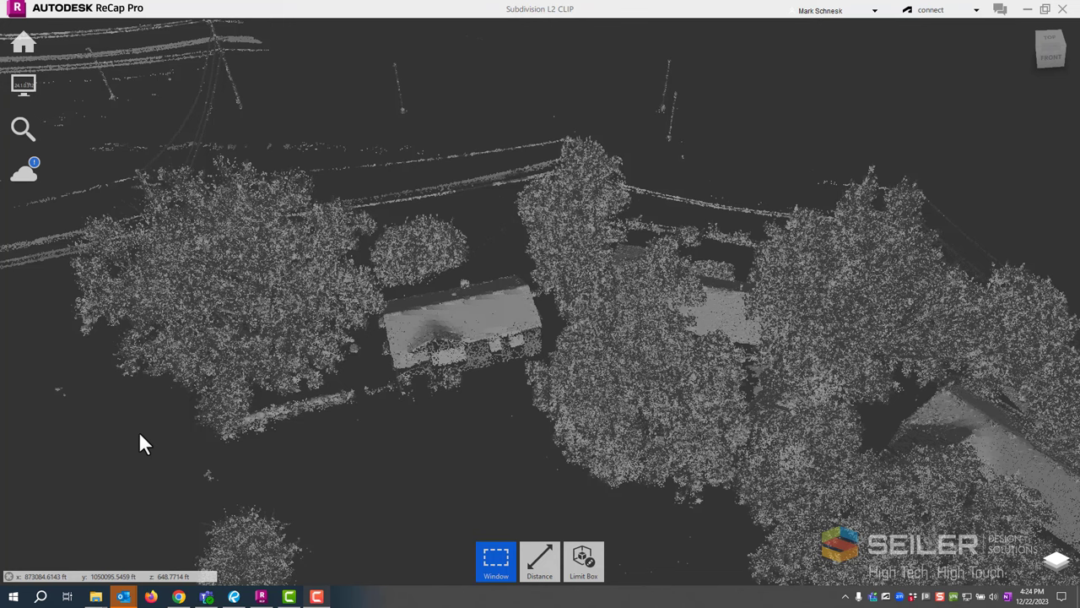
mouse_move(549, 385)
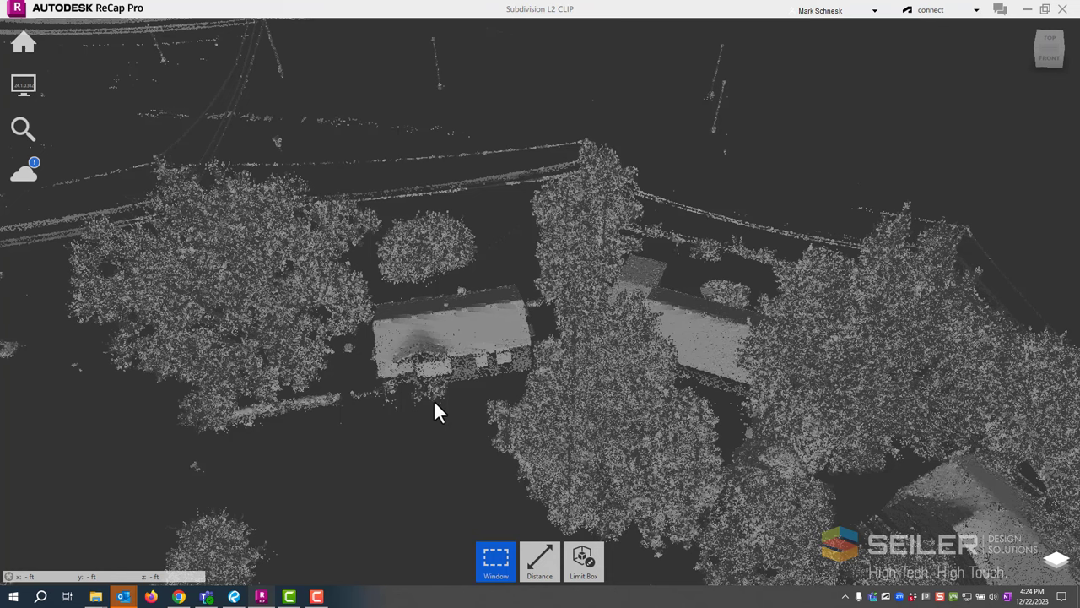
click(583, 562)
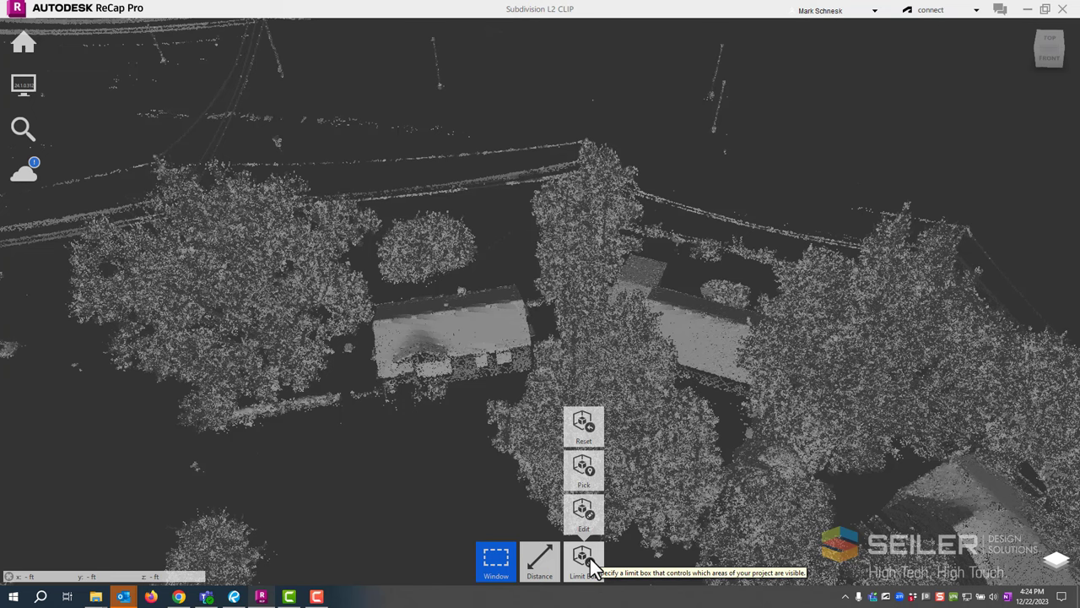
Step: Pick and refine a limit box tightly around the house, then confirm it
click(583, 561)
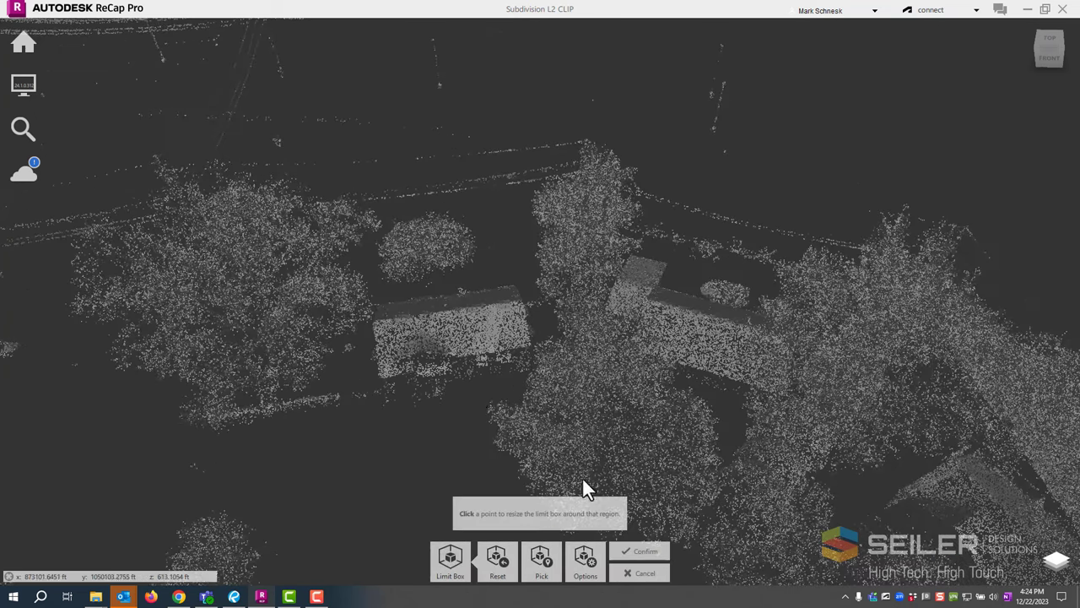
mouse_move(454, 333)
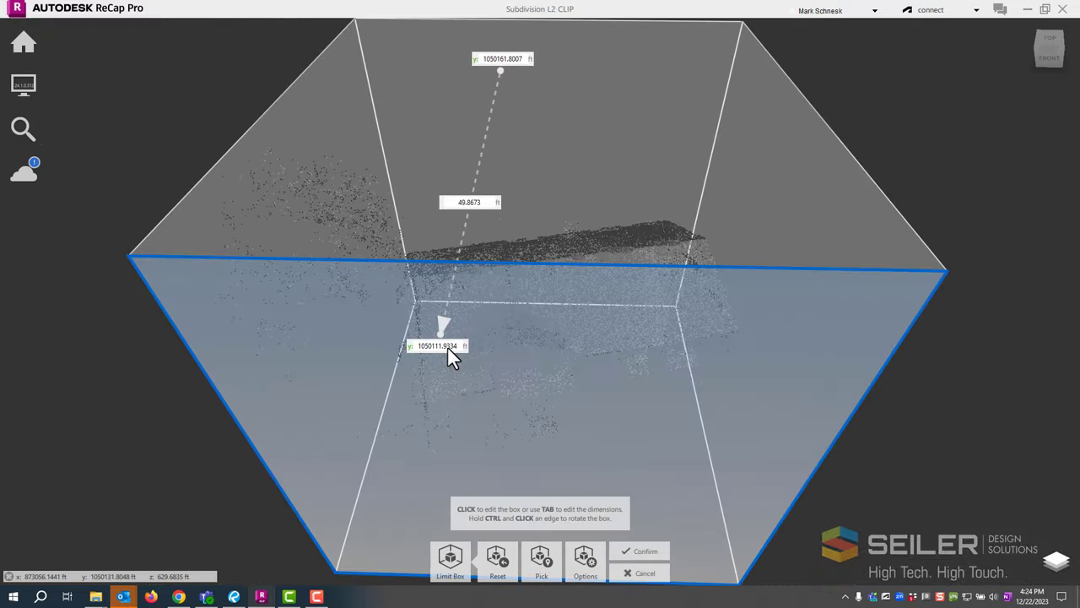
drag(443, 334, 612, 376)
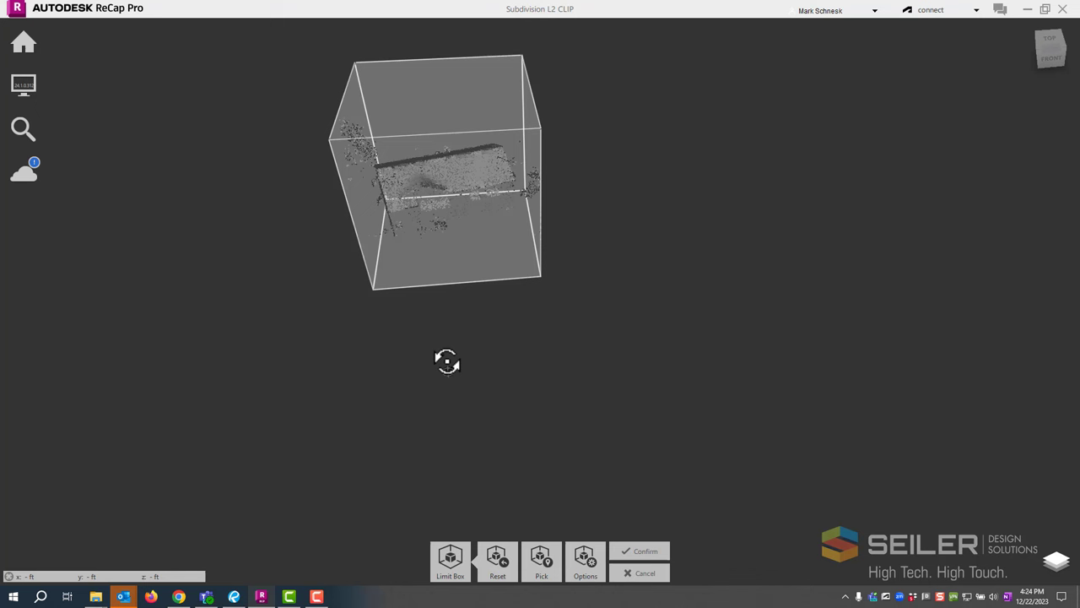
mouse_move(570, 234)
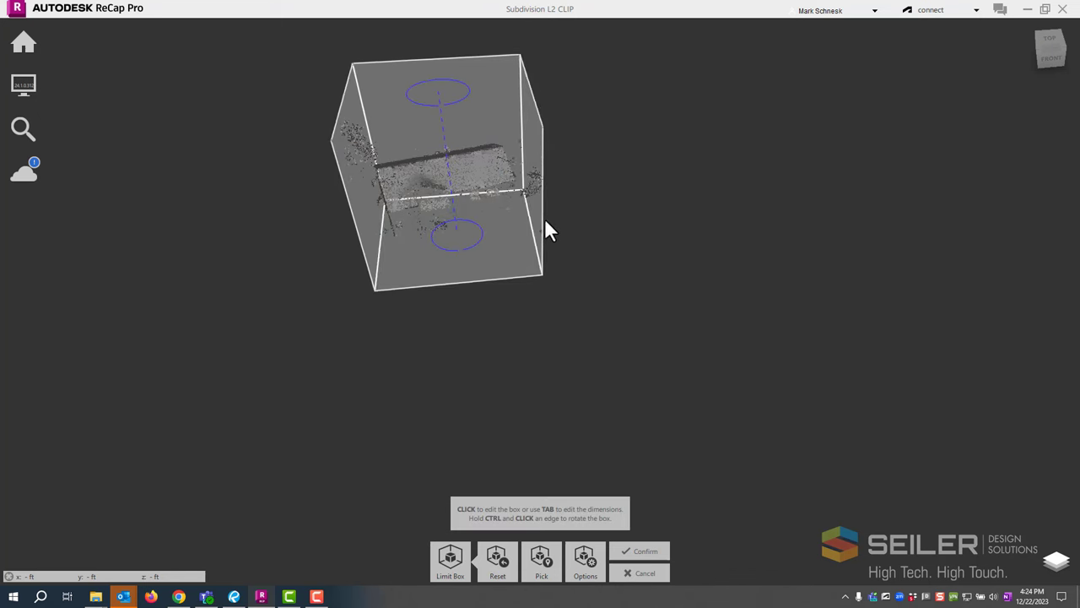
drag(549, 232, 580, 218)
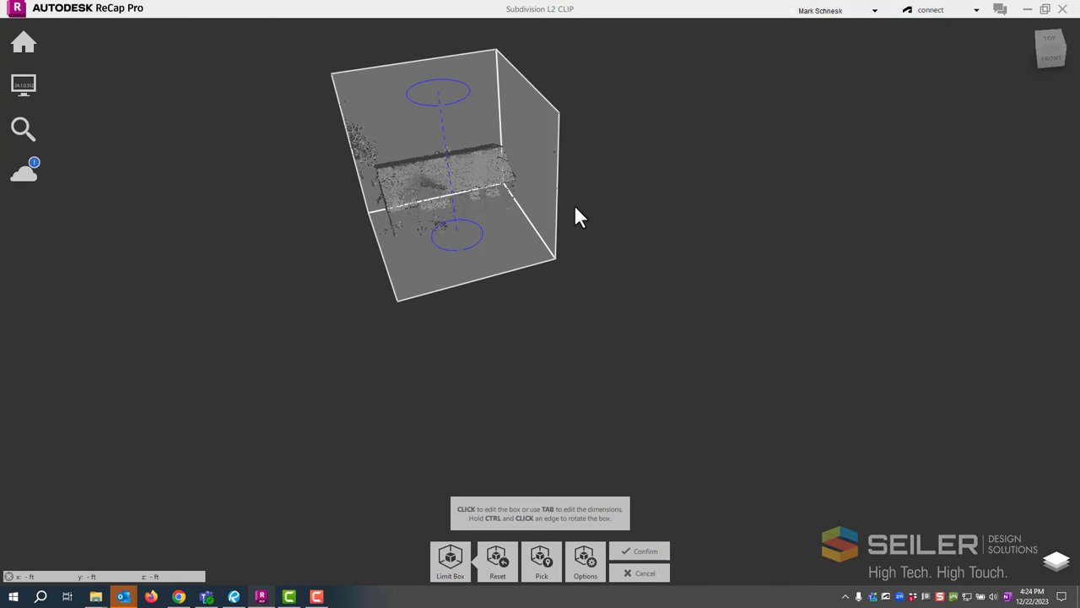
drag(580, 217, 283, 454)
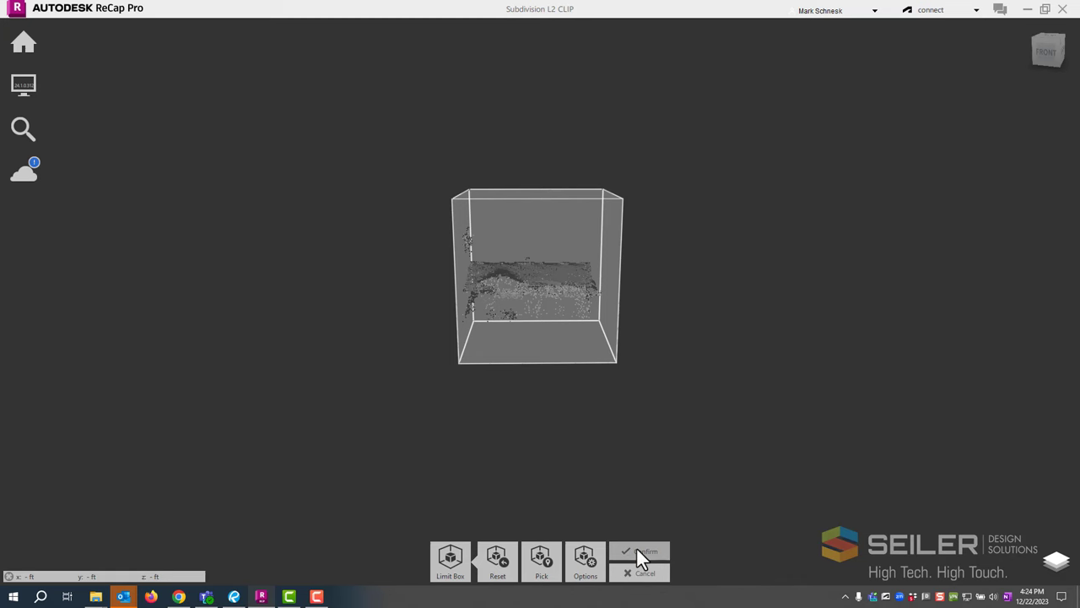
click(643, 557)
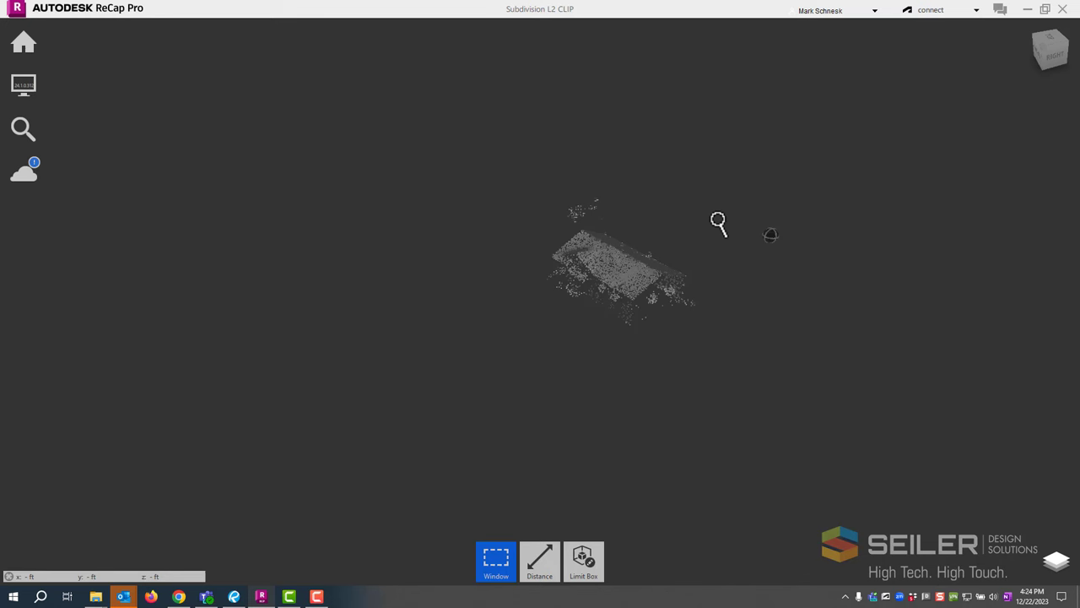
Step: Window-select the house's points and assign them the 6 Building classification
drag(717, 223, 755, 219)
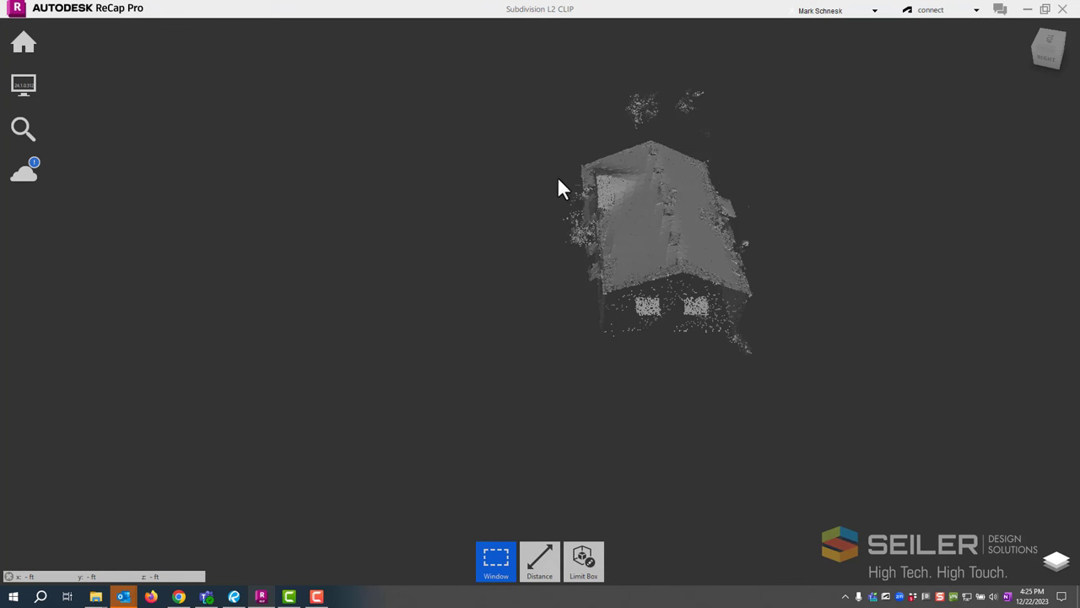
drag(563, 187, 815, 389)
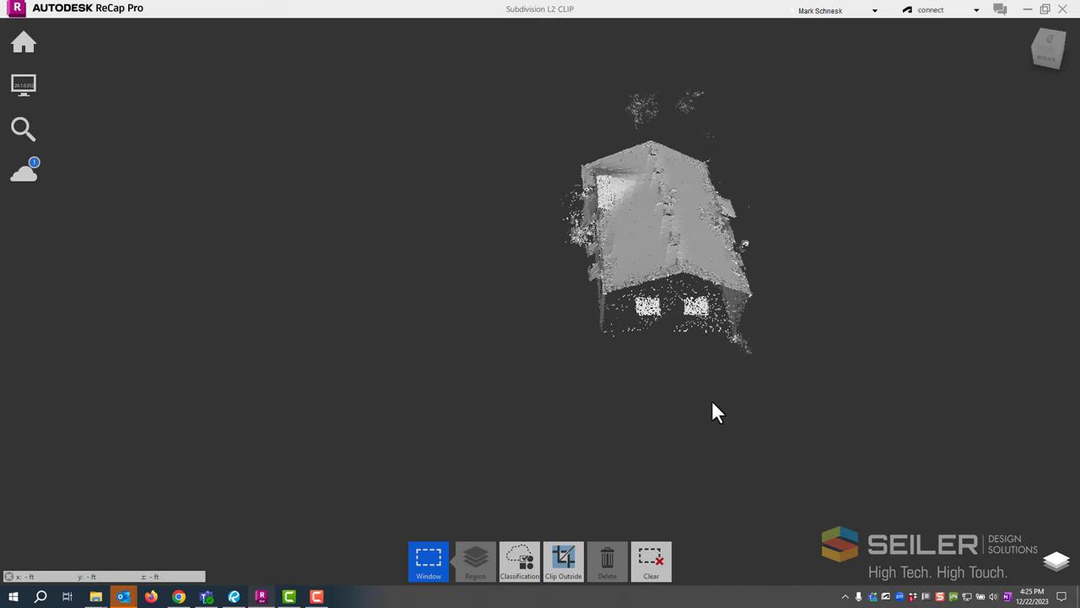
click(519, 562)
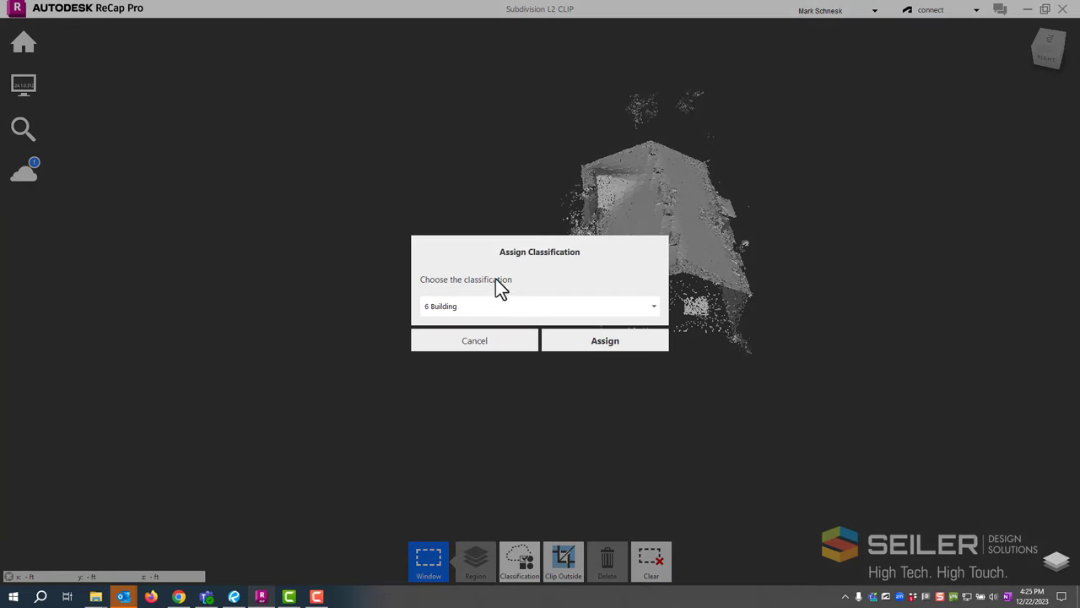
mouse_move(471, 333)
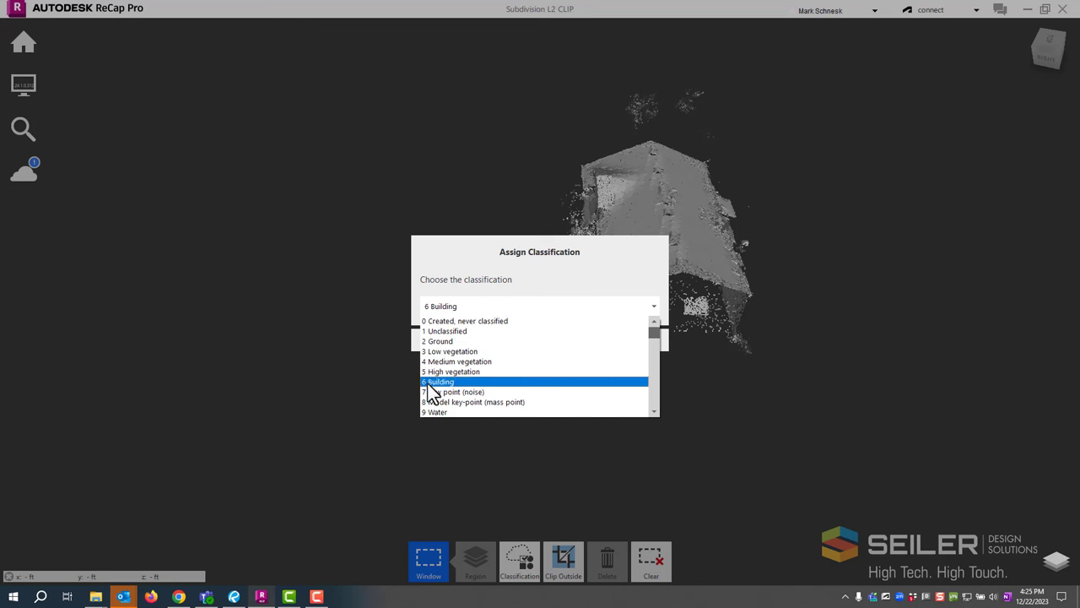
click(438, 382)
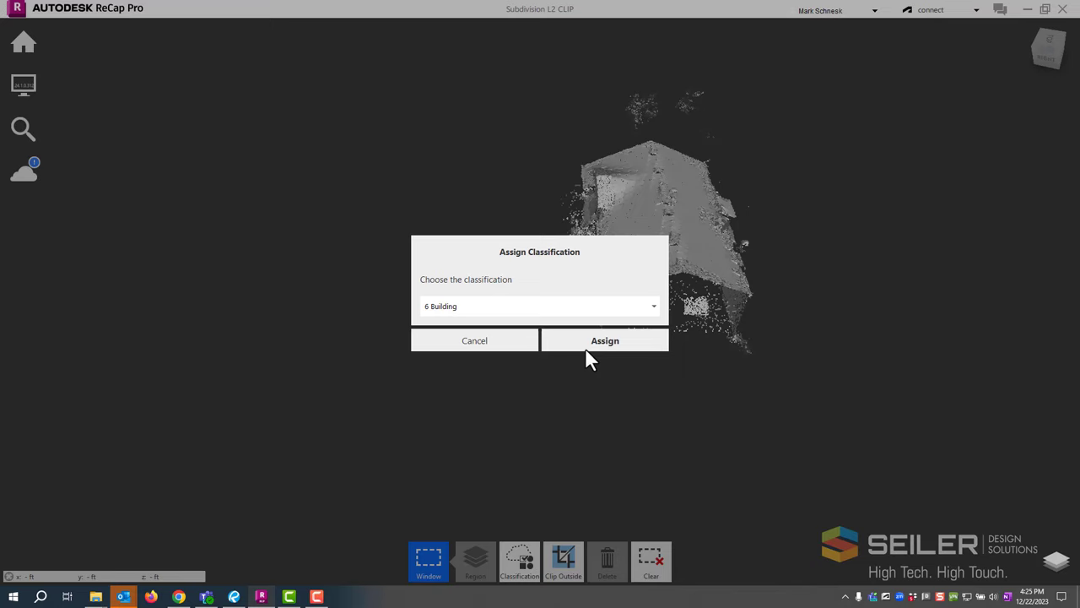
click(604, 340)
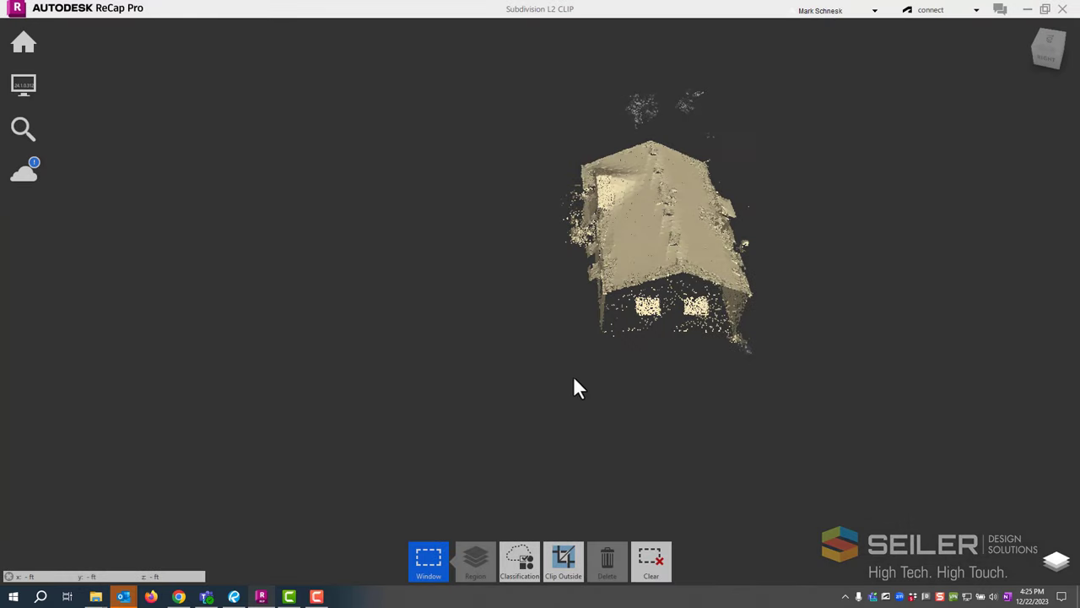
drag(657, 353, 580, 389)
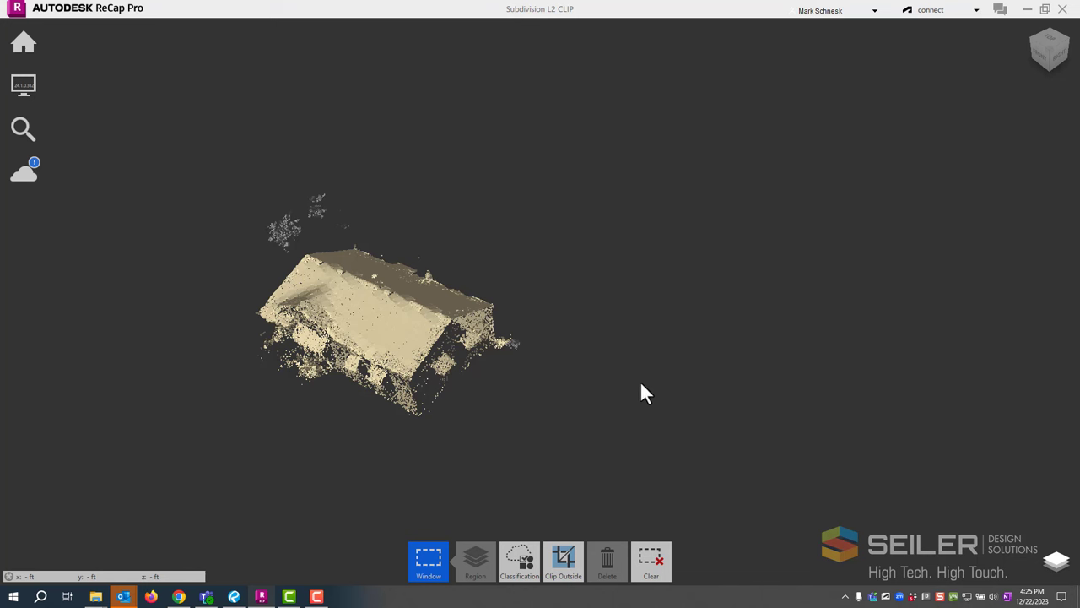
mouse_move(674, 556)
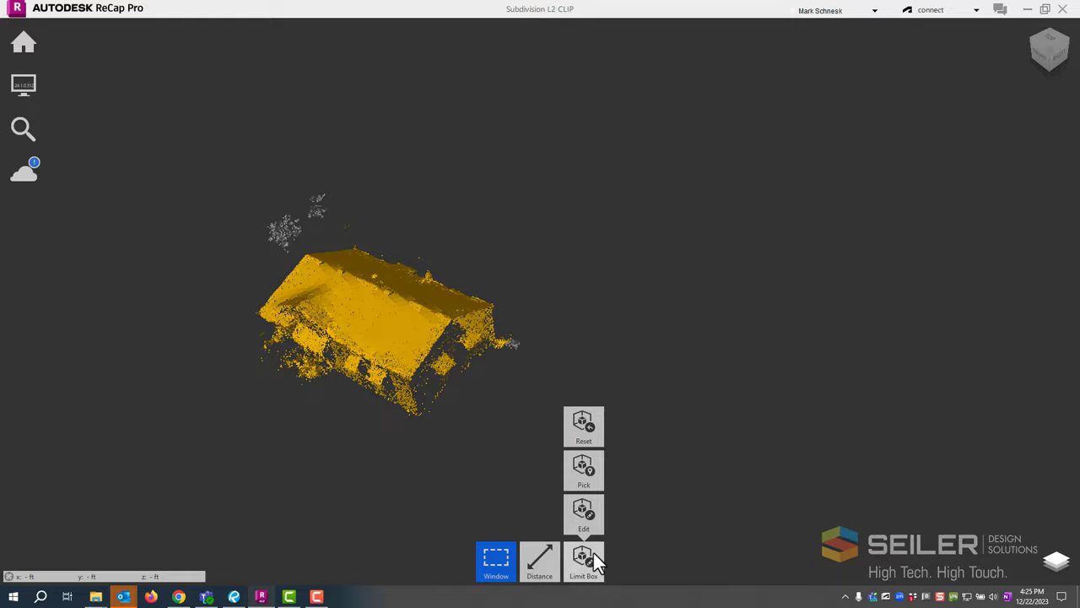
Step: Reset the limit box to show the whole subdivision and hide the 6 Building class
click(583, 561)
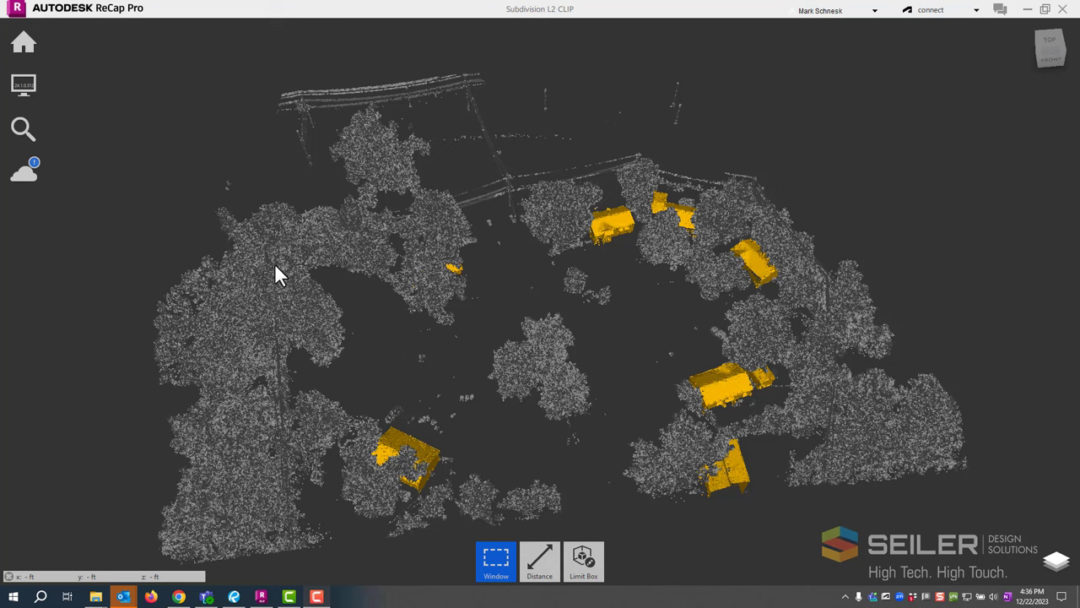
mouse_move(541, 367)
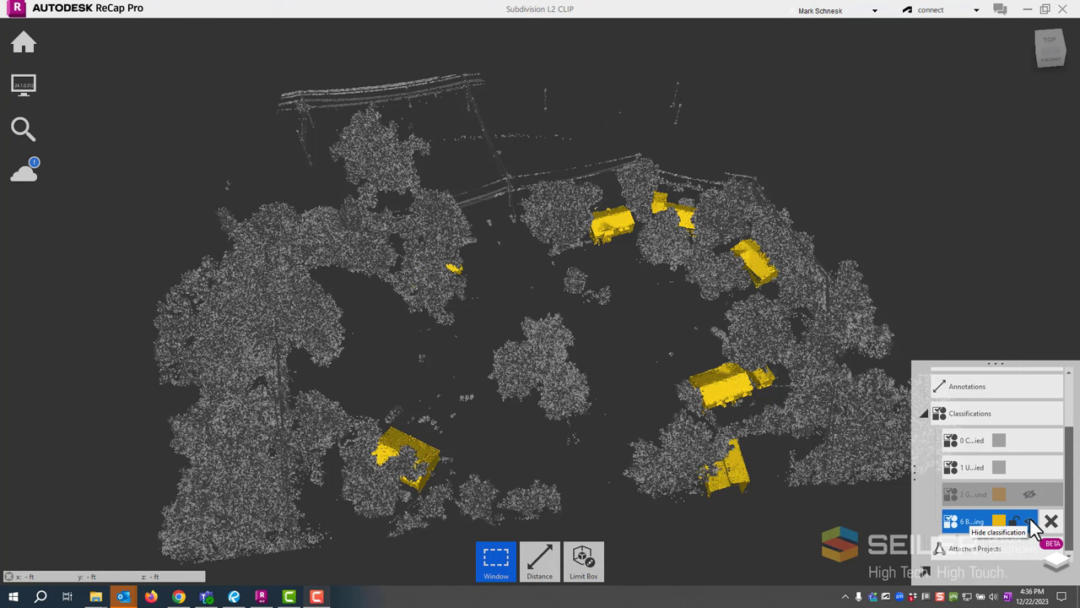
click(1029, 520)
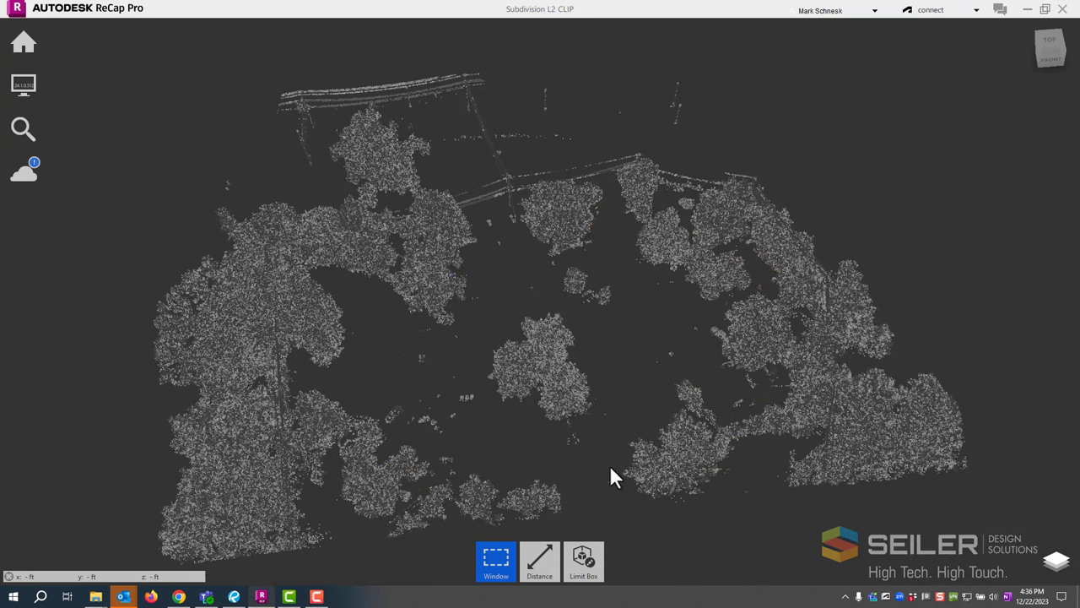
mouse_move(603, 476)
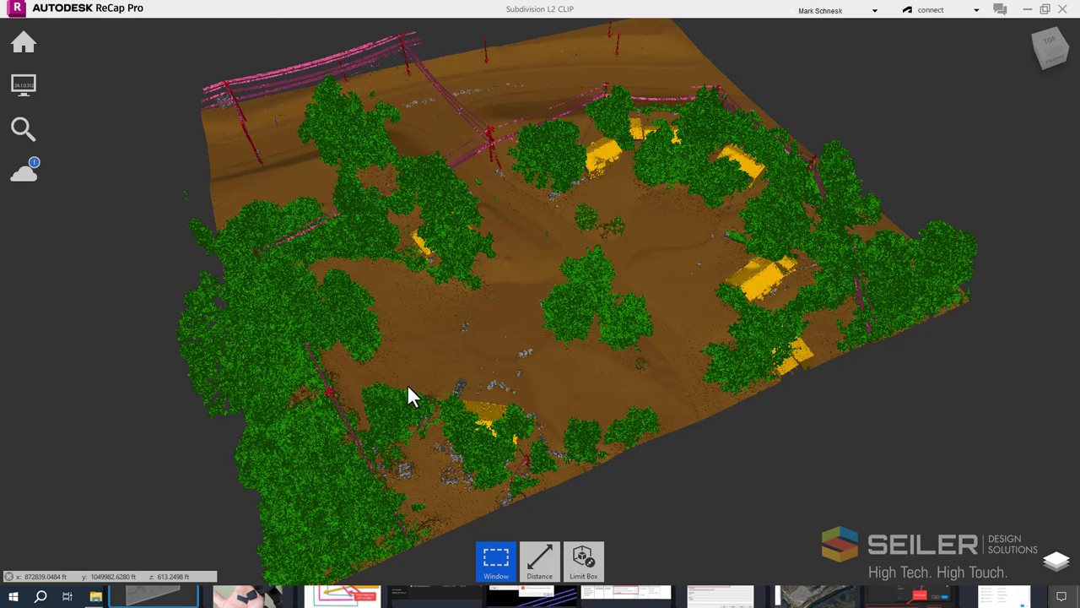
mouse_move(333, 289)
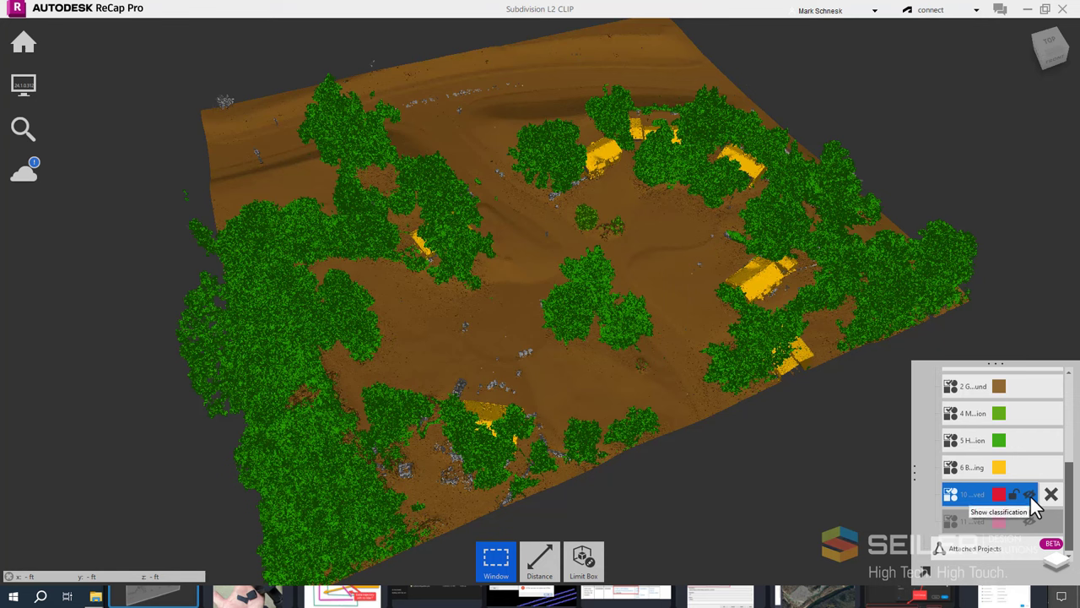
mouse_move(1024, 504)
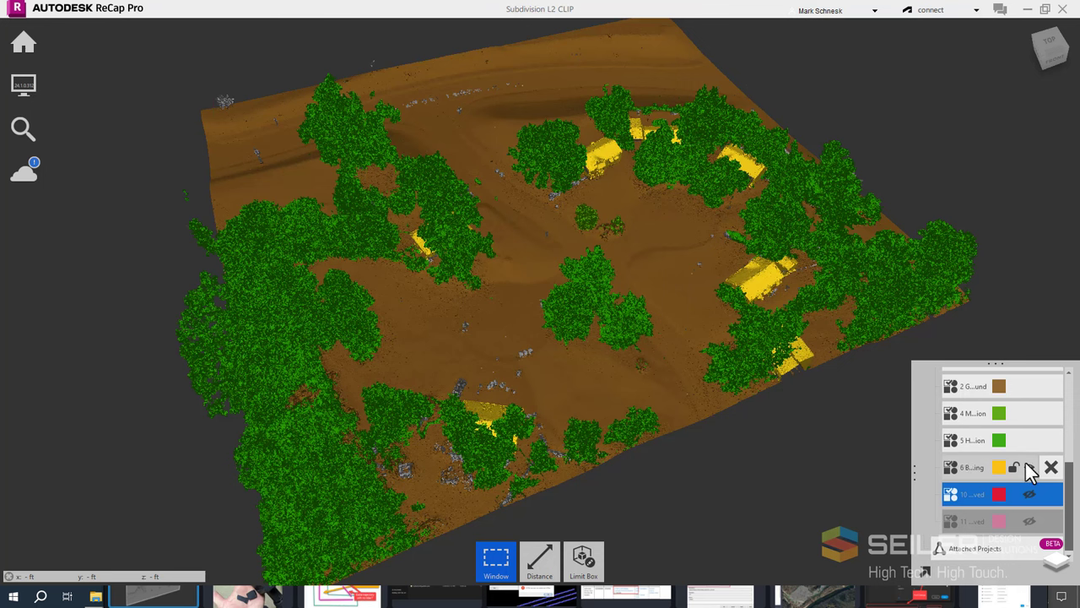
mouse_move(1029, 474)
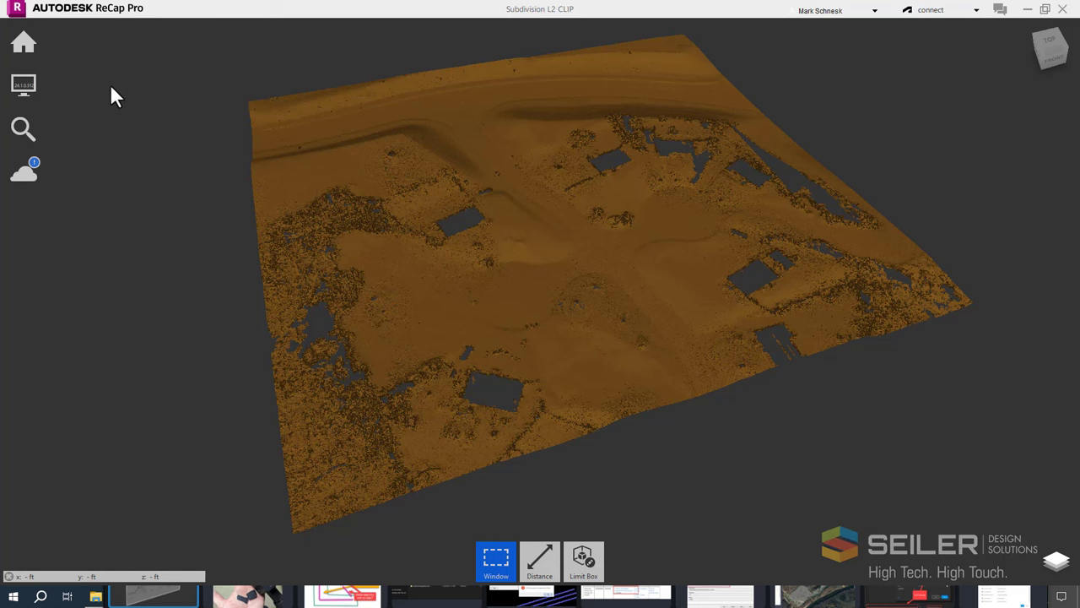
mouse_move(125, 89)
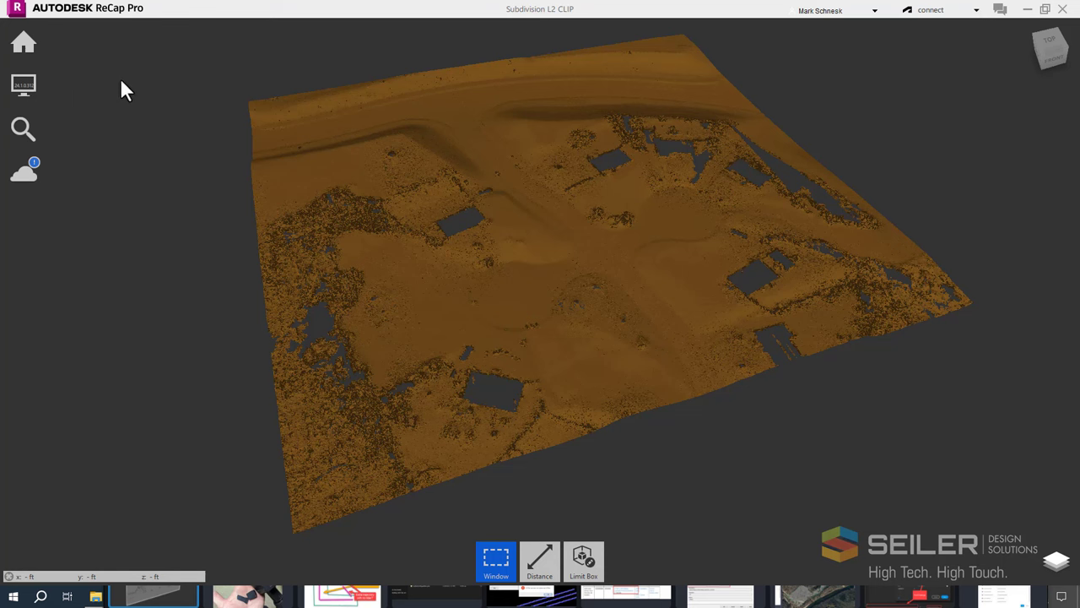
Step: Export the ground-only cloud as Unified RCP 'Subdivision Ground' and unify the project scans
click(22, 42)
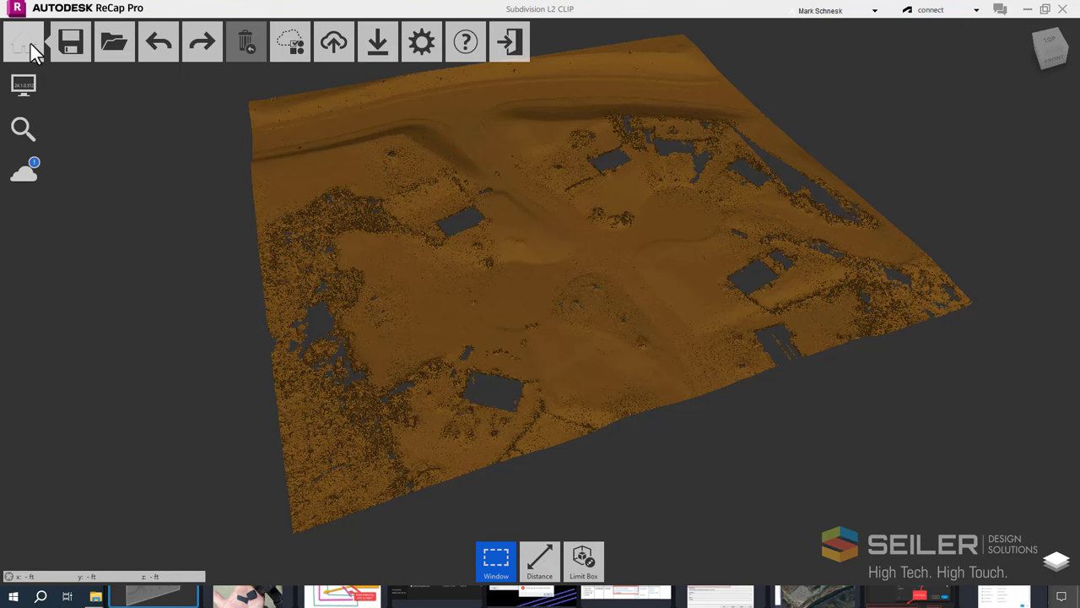
click(378, 41)
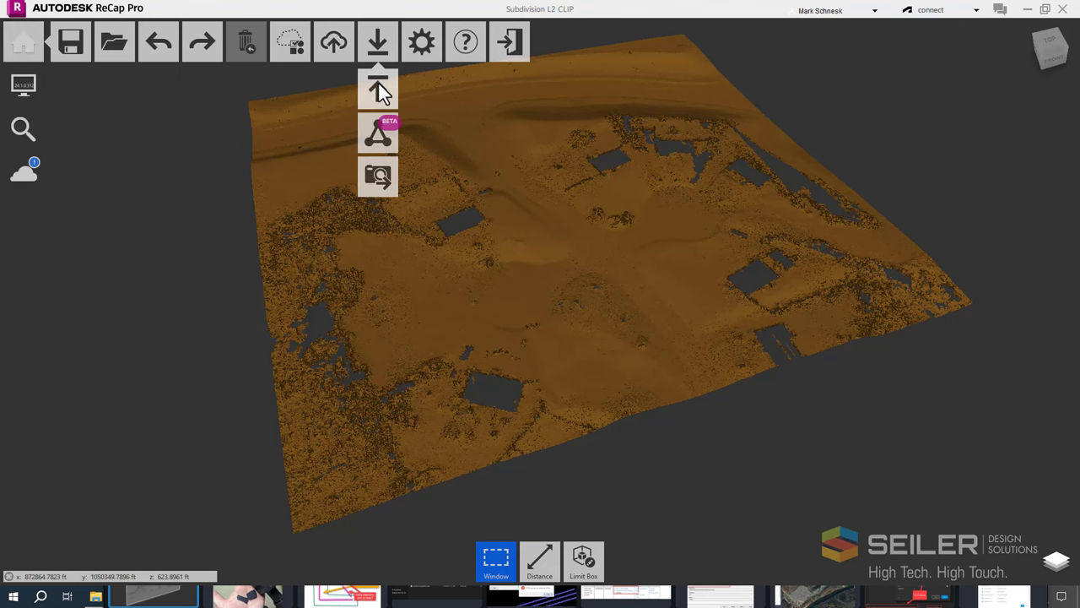
click(378, 90)
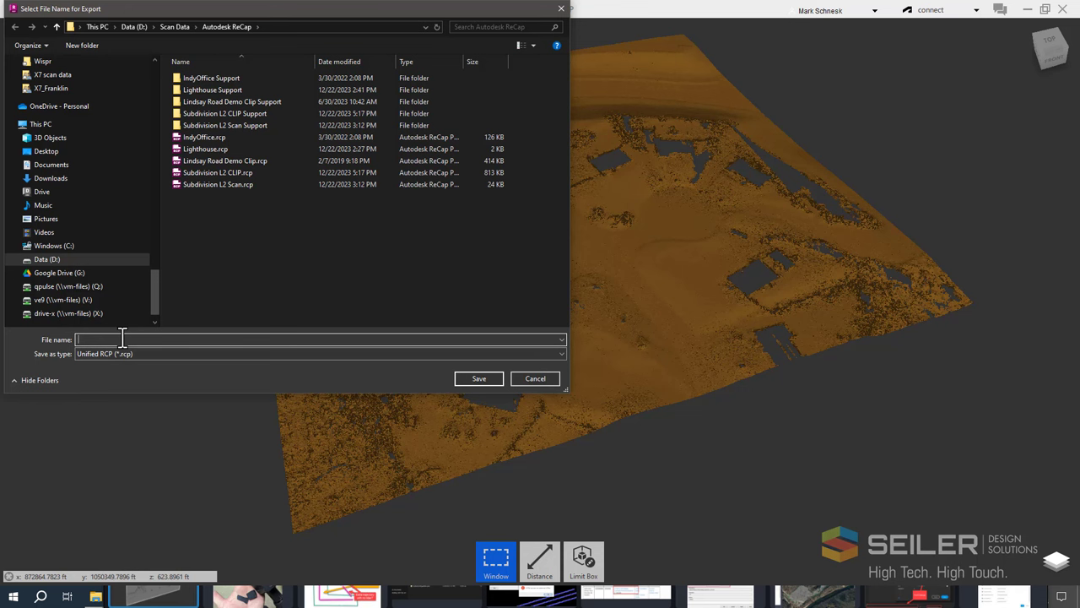
text(Subs)
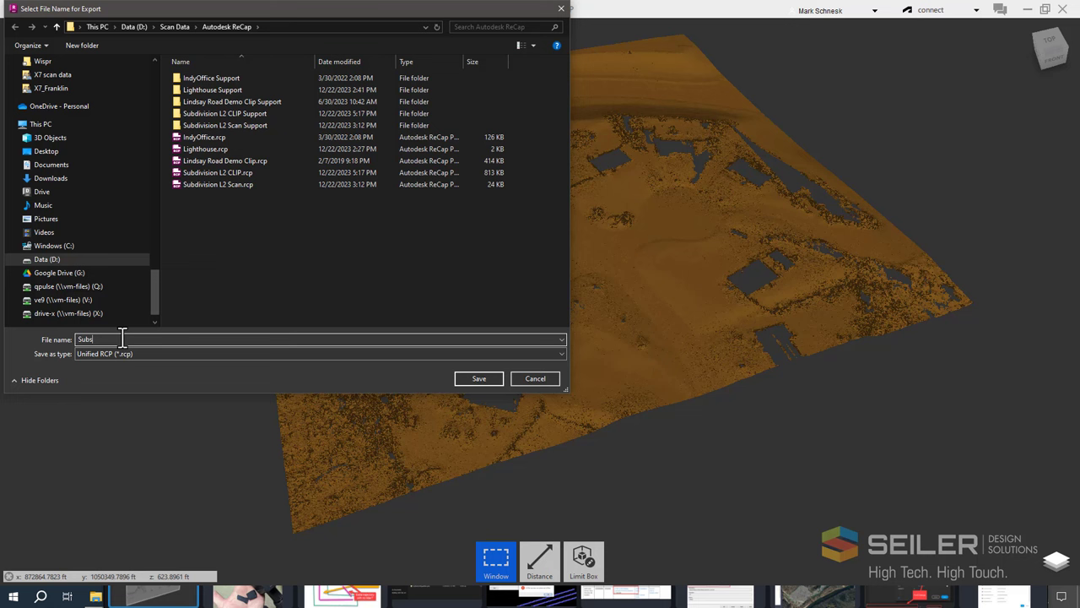
text(Sub)
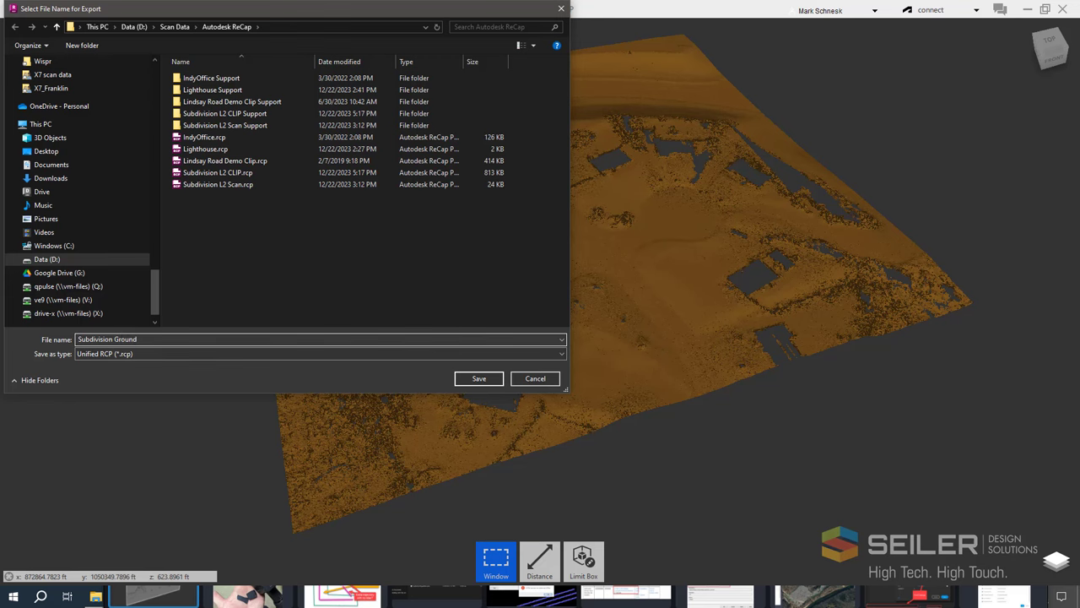
click(479, 378)
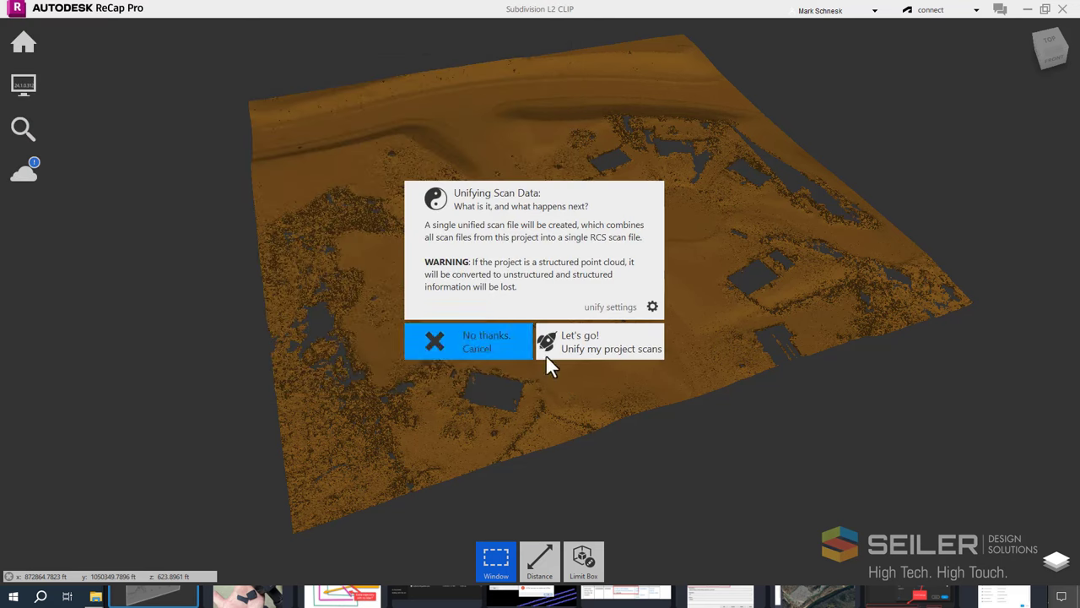
click(600, 341)
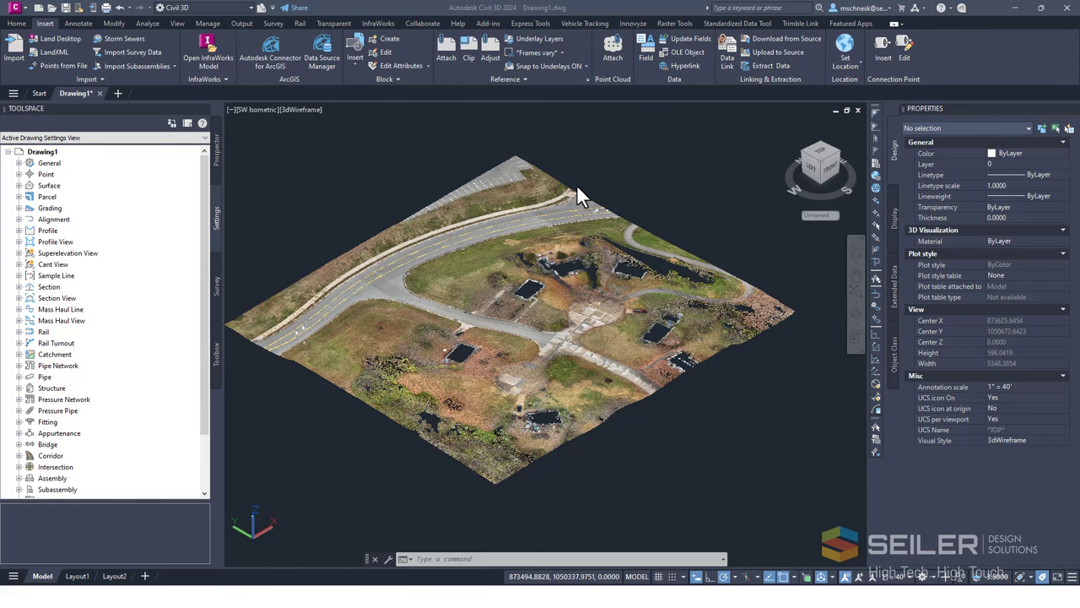
mouse_move(379, 224)
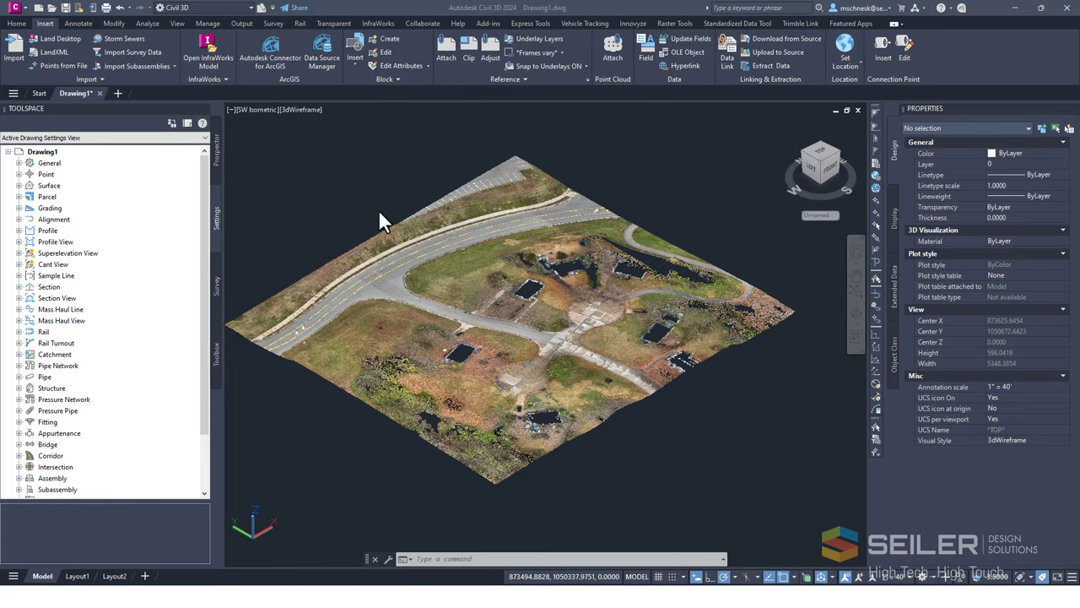
click(506, 295)
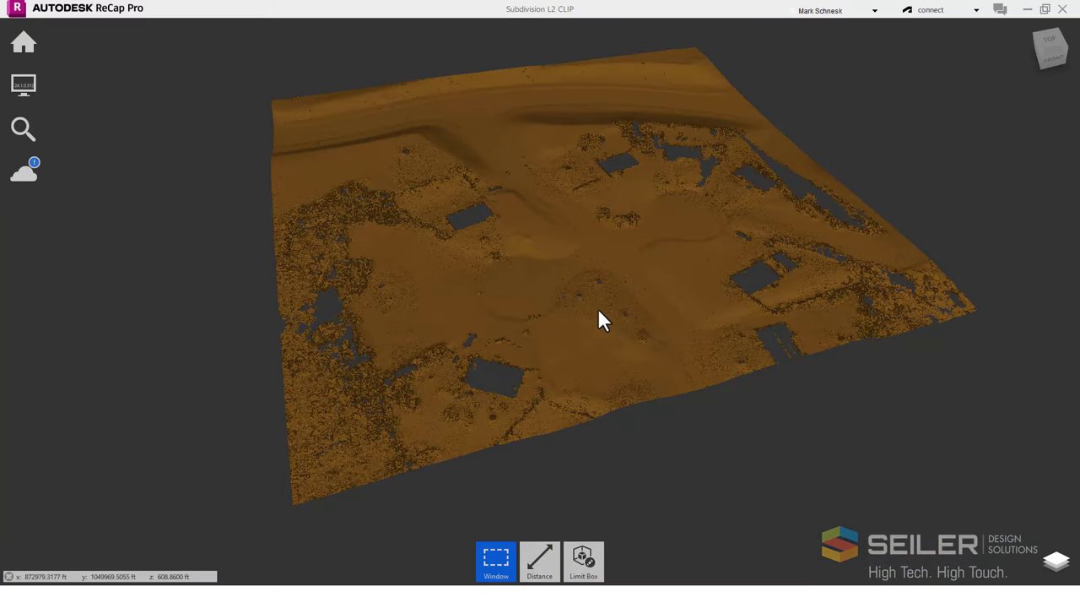
mouse_move(477, 279)
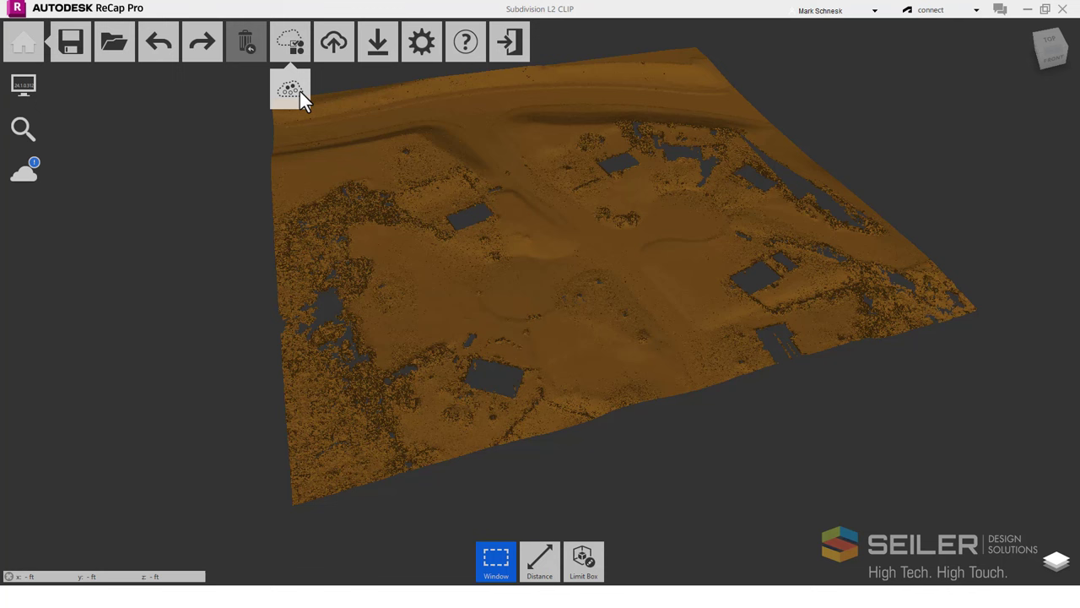
mouse_move(290, 88)
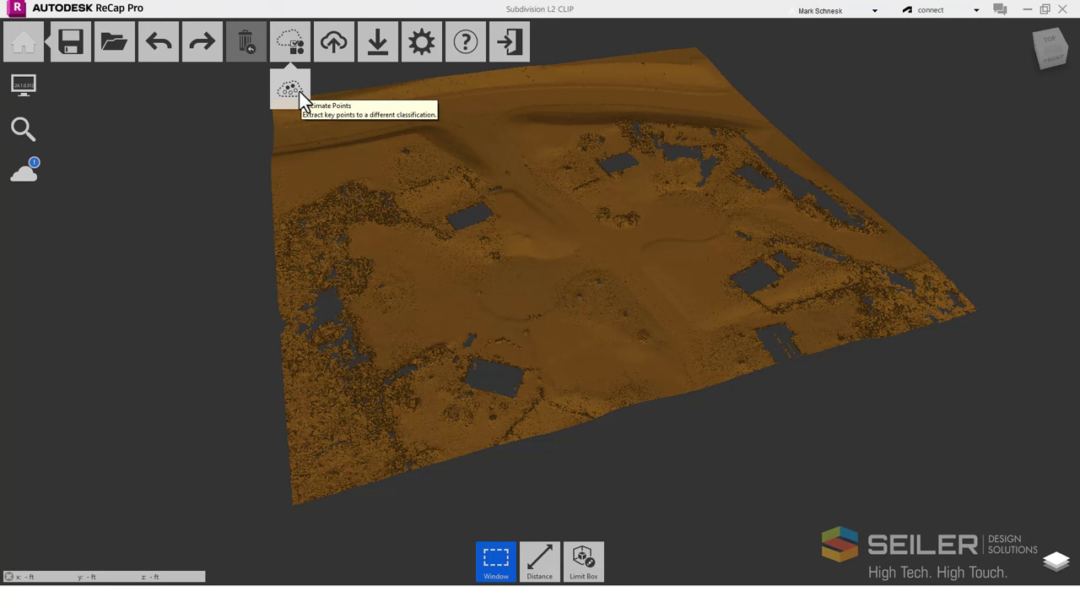
Step: Decimate 2 Ground into target class 30 Reserved by approximate count of 50,000 points
click(290, 88)
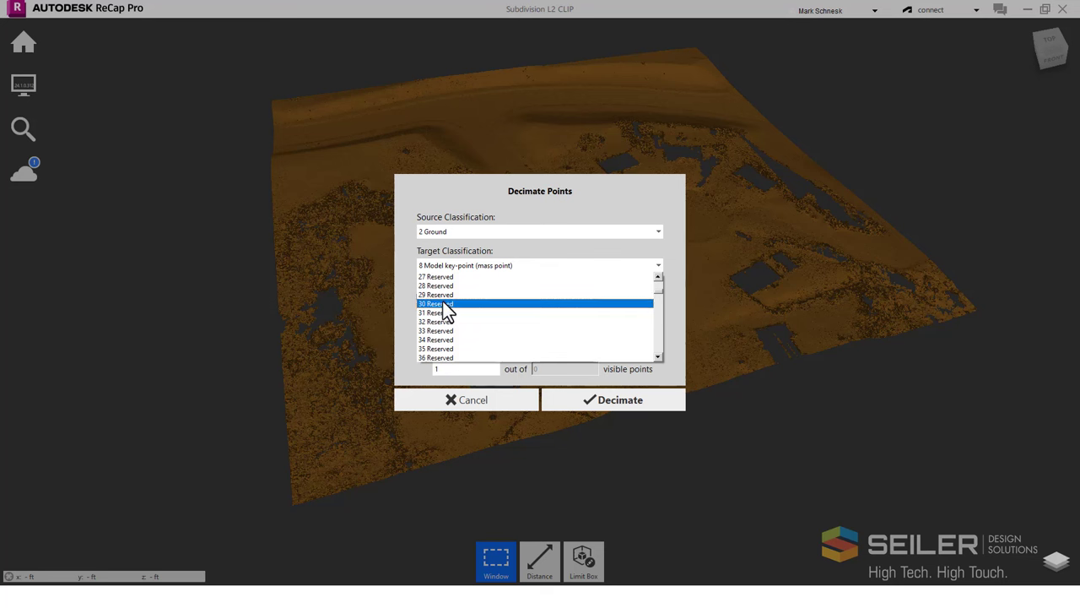
click(436, 303)
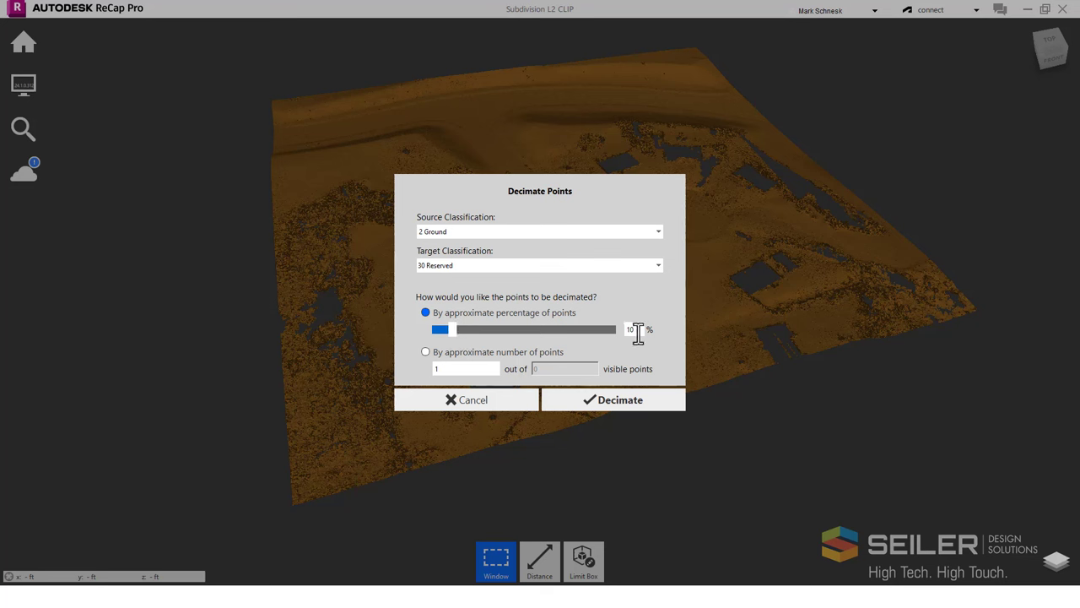
click(426, 351)
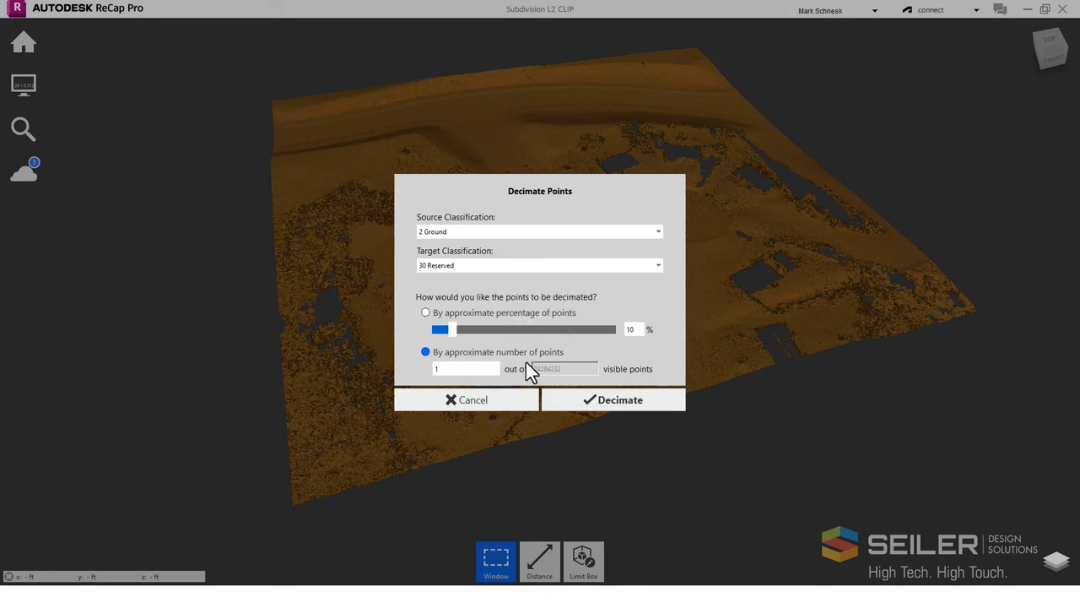
click(464, 369)
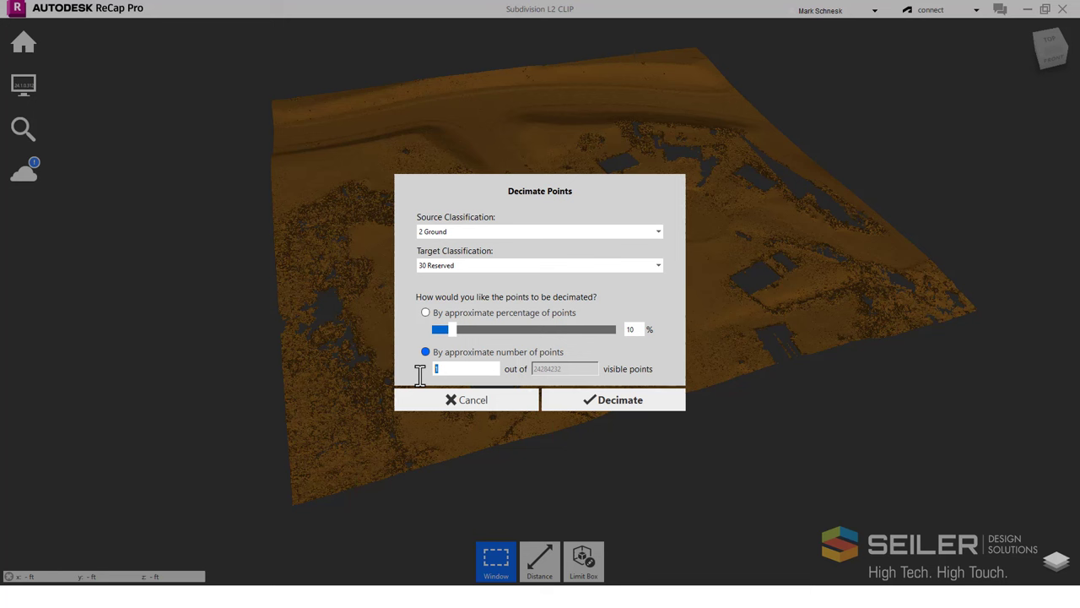
text(50000)
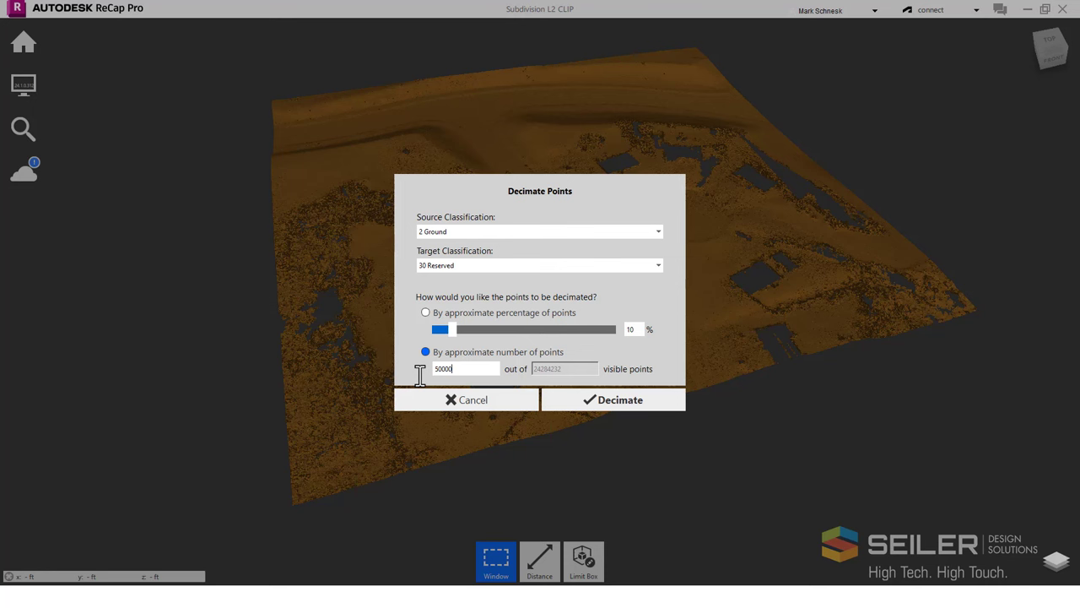
mouse_move(614, 399)
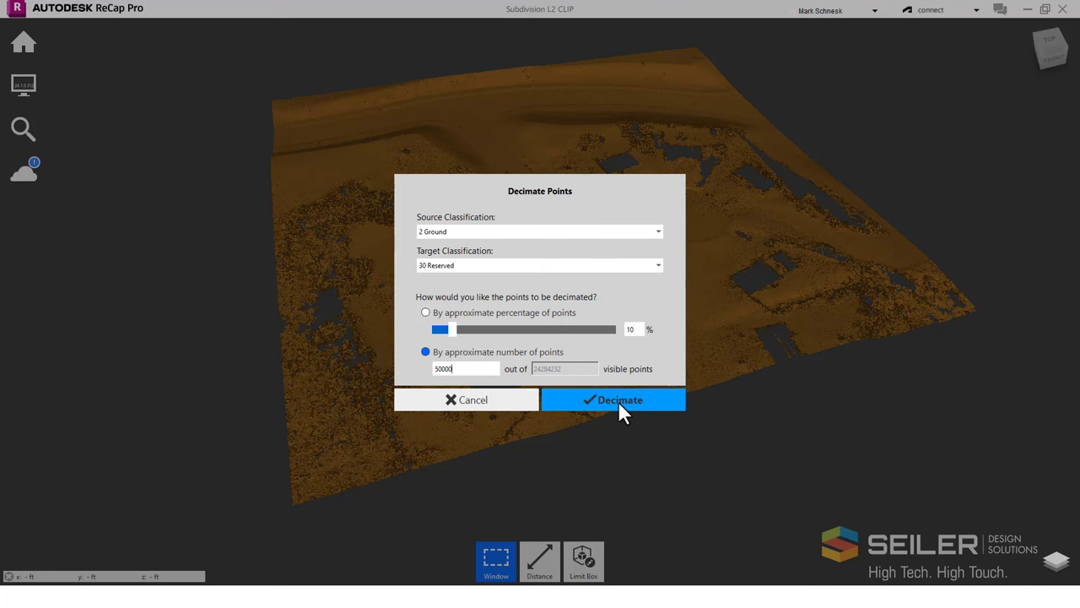
click(613, 399)
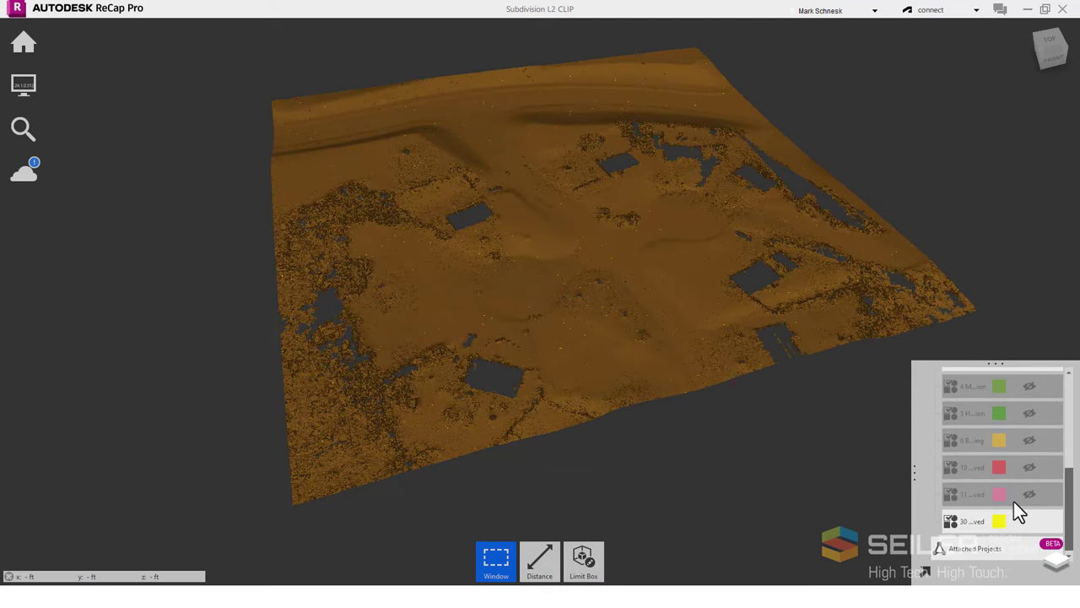
Step: Hide the 2 Ground class in the Classifications panel
click(1029, 504)
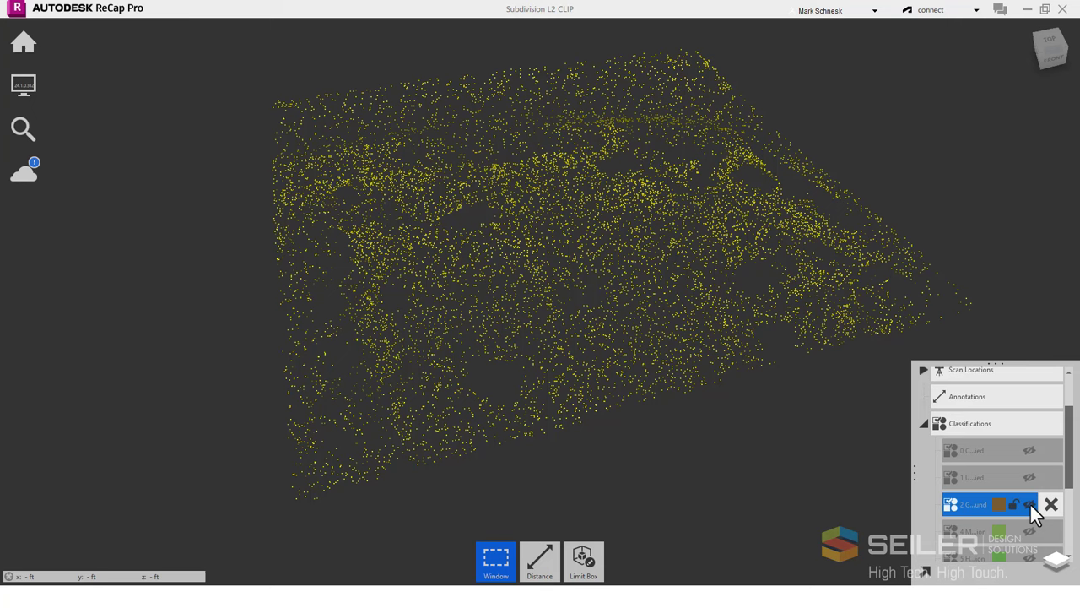